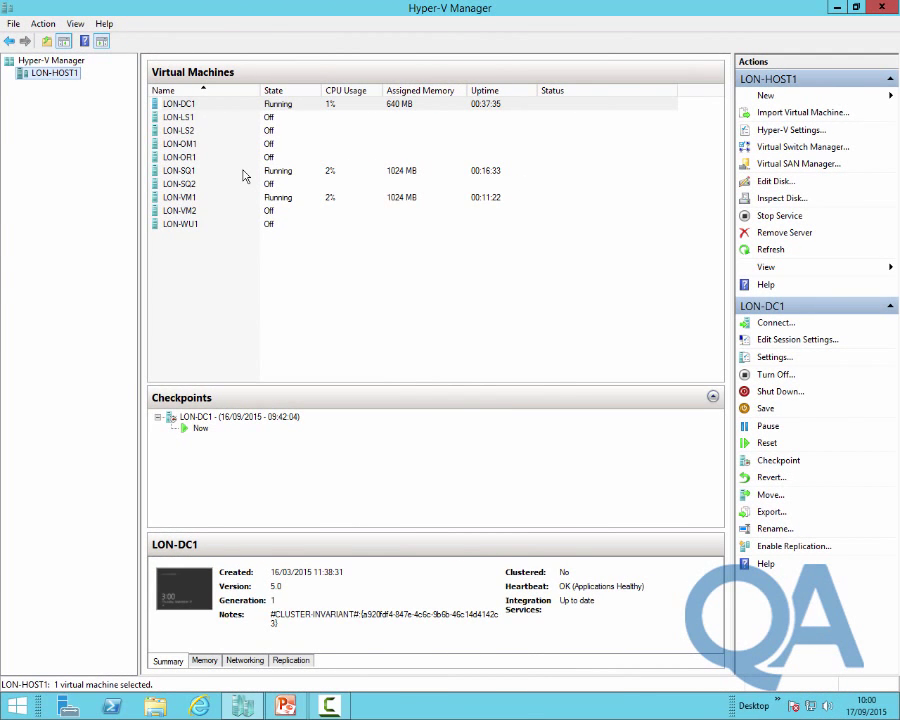
Connect Hyper-V Manager to another computer named lon-host2 as a second server.
right_click(50, 72)
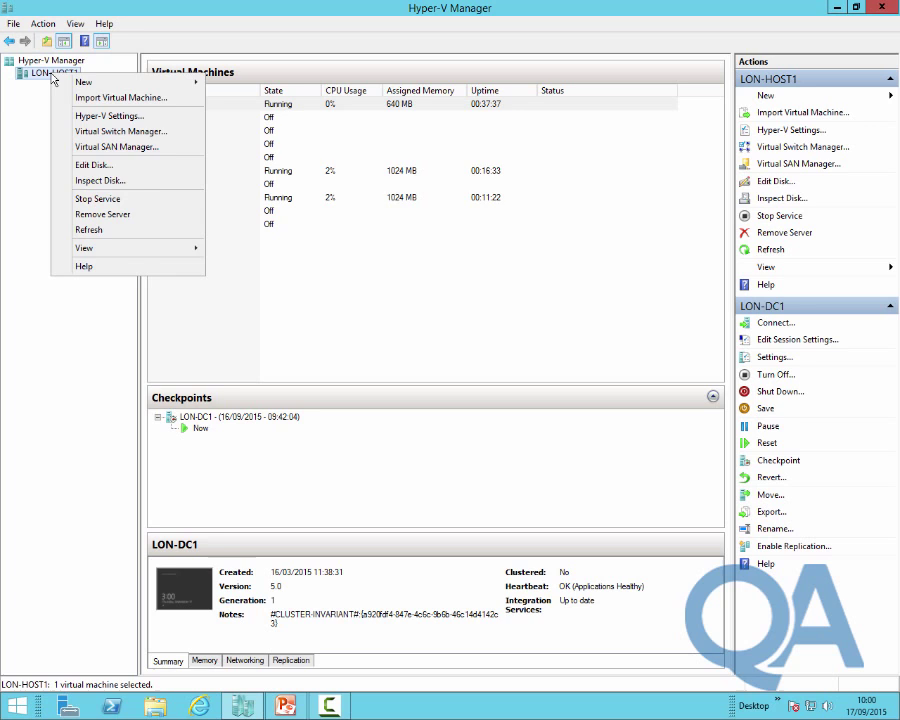
mouse_move(104, 214)
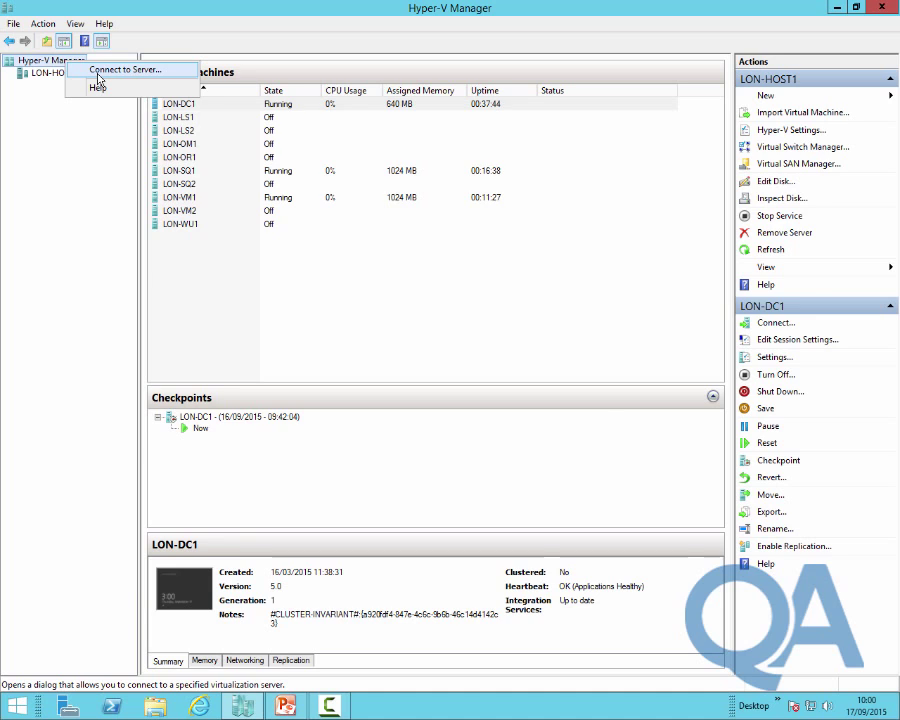
left_click(120, 70)
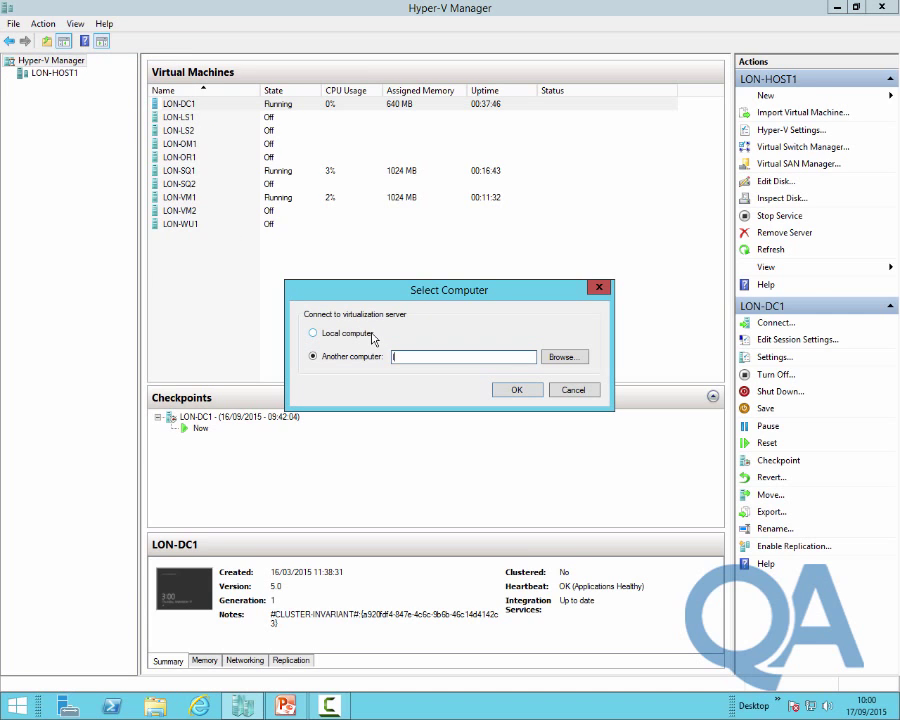
type("lon-ho")
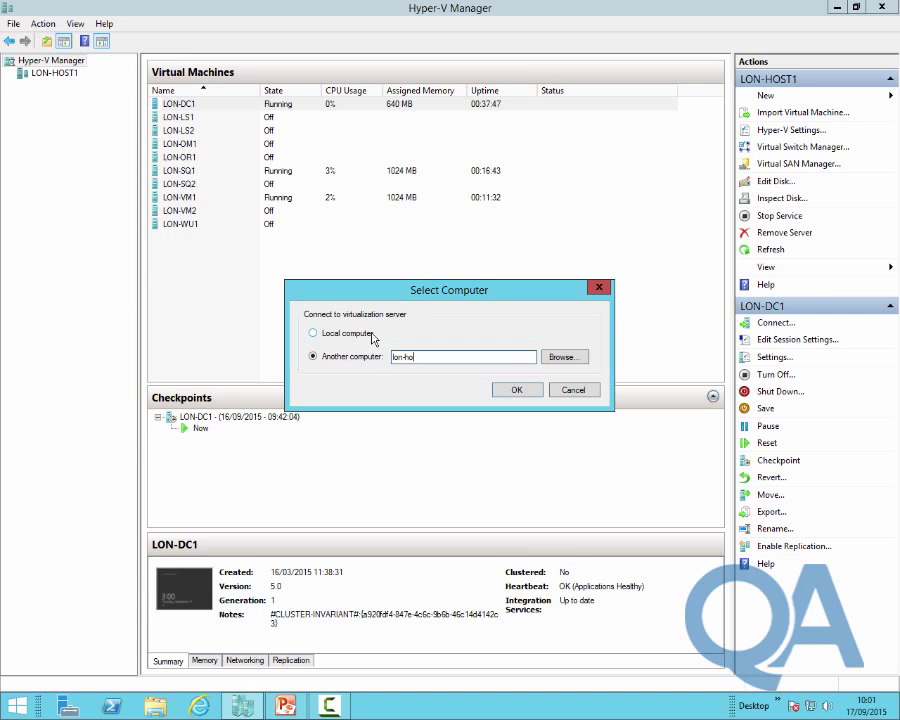
left_click(516, 388)
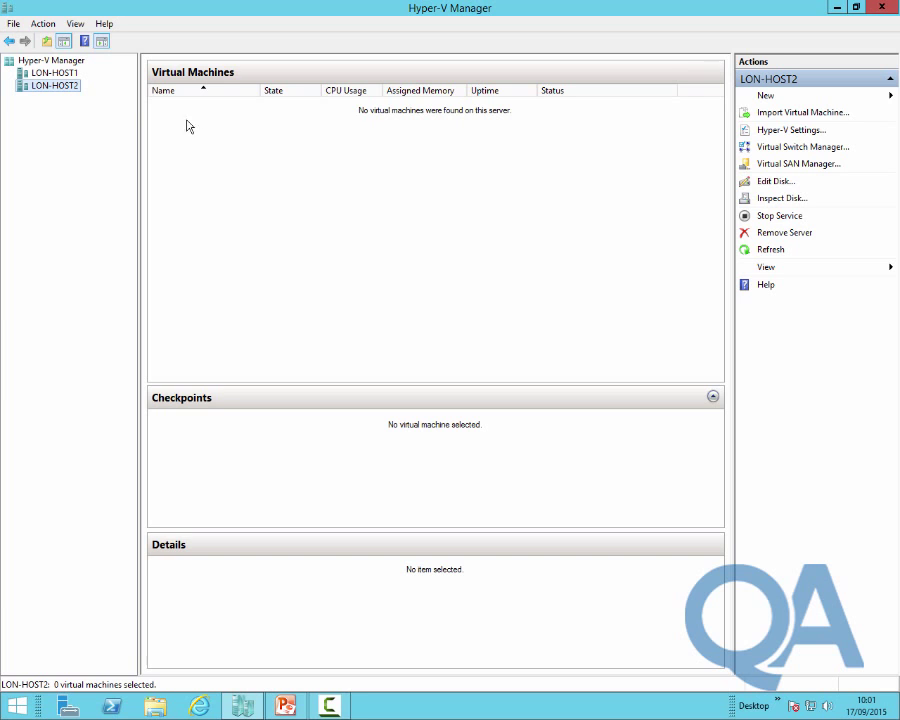
Inspect LON-HOST1's LS-Management external switch in Virtual Switch Manager and dismiss it unchanged.
left_click(56, 72)
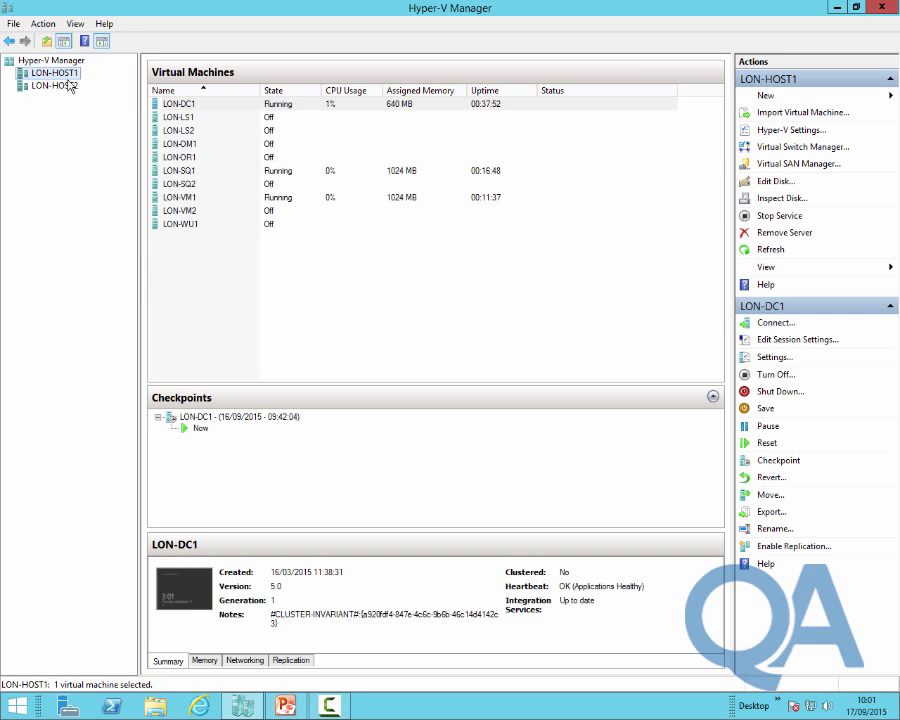
left_click(804, 148)
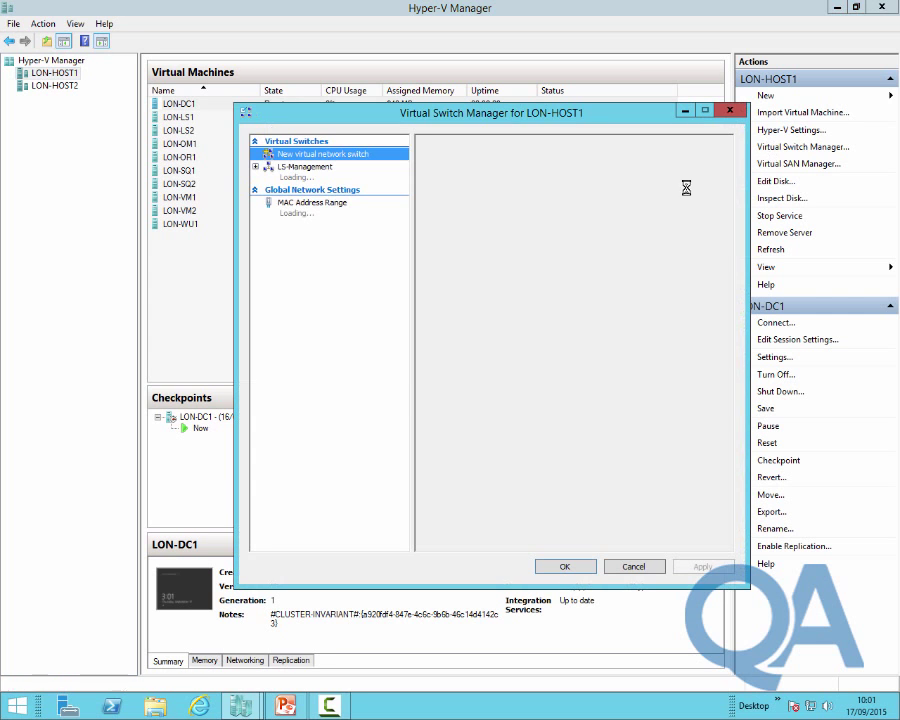
left_click(330, 152)
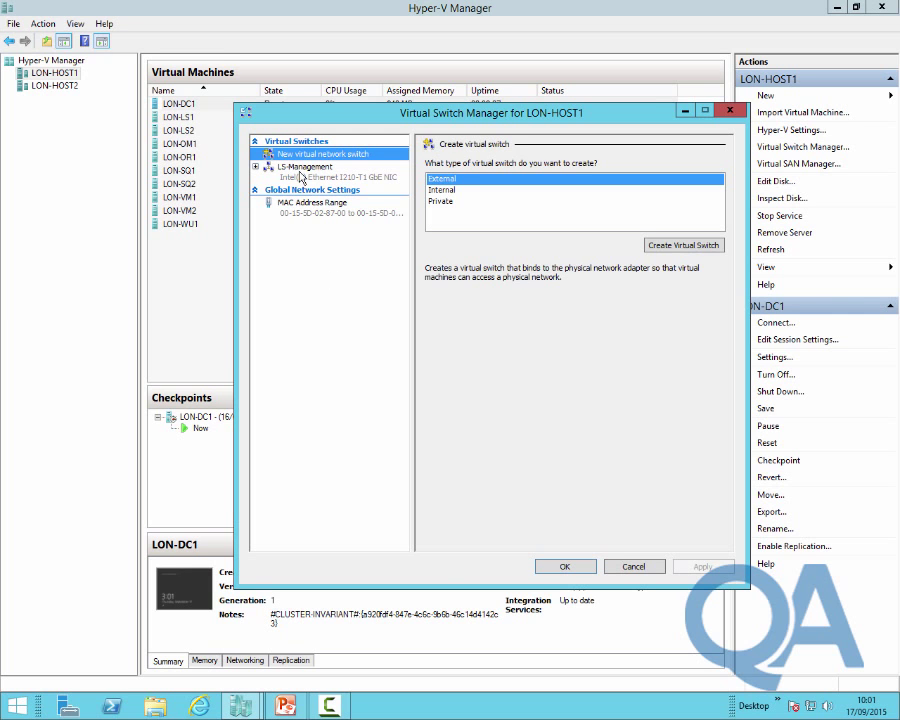
left_click(304, 166)
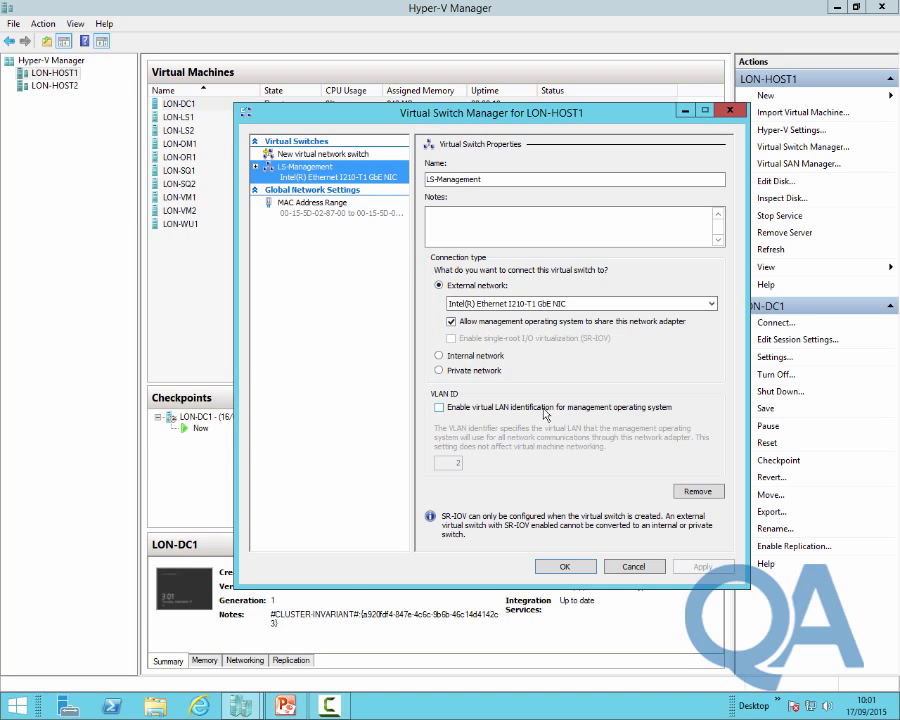
left_click(564, 566)
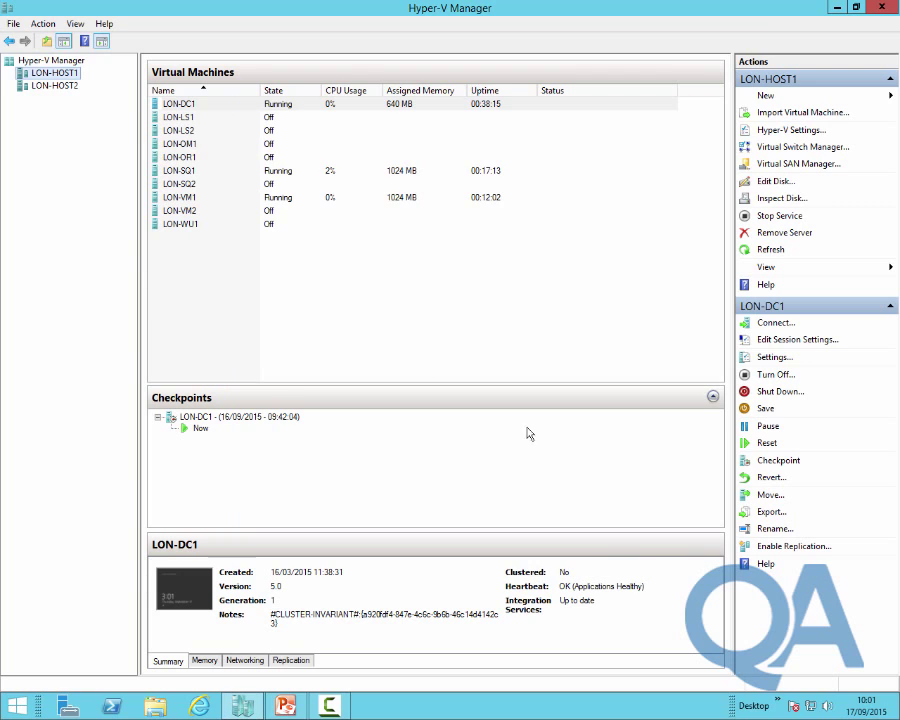
right_click(178, 104)
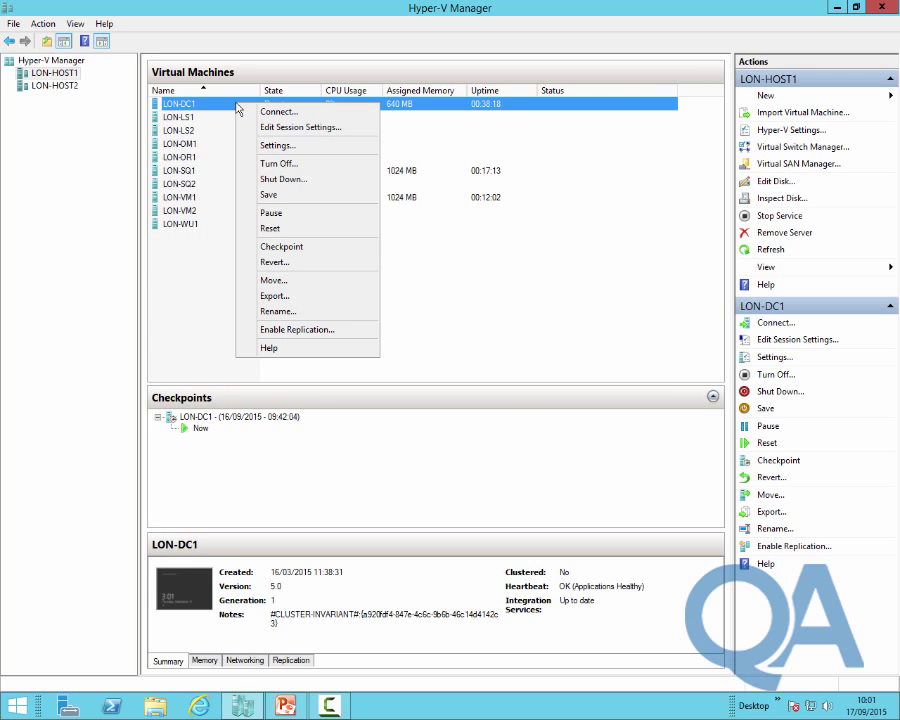
left_click(276, 144)
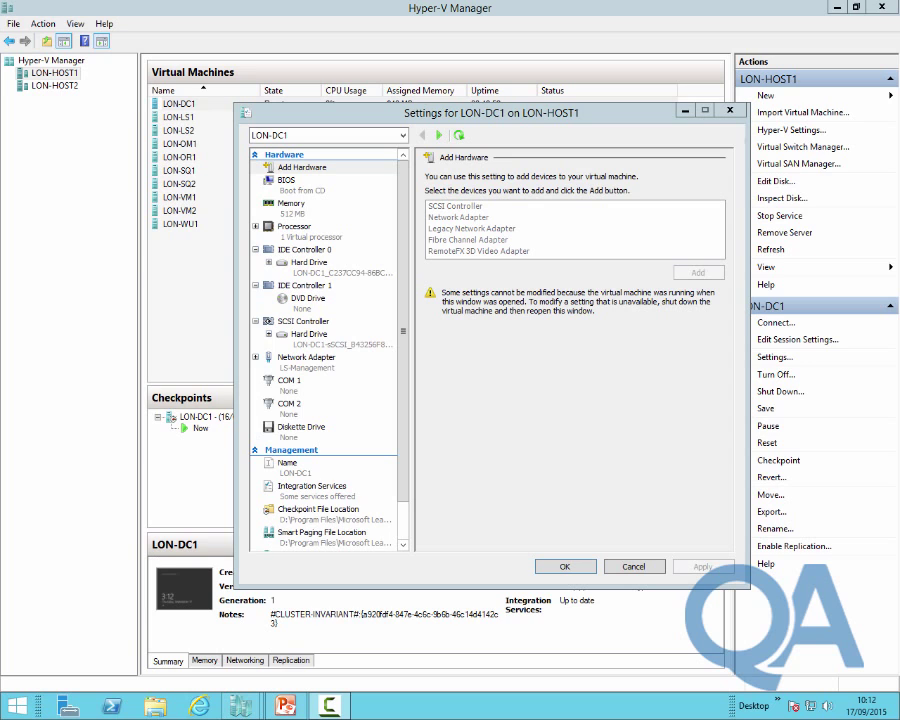
mouse_move(880, 684)
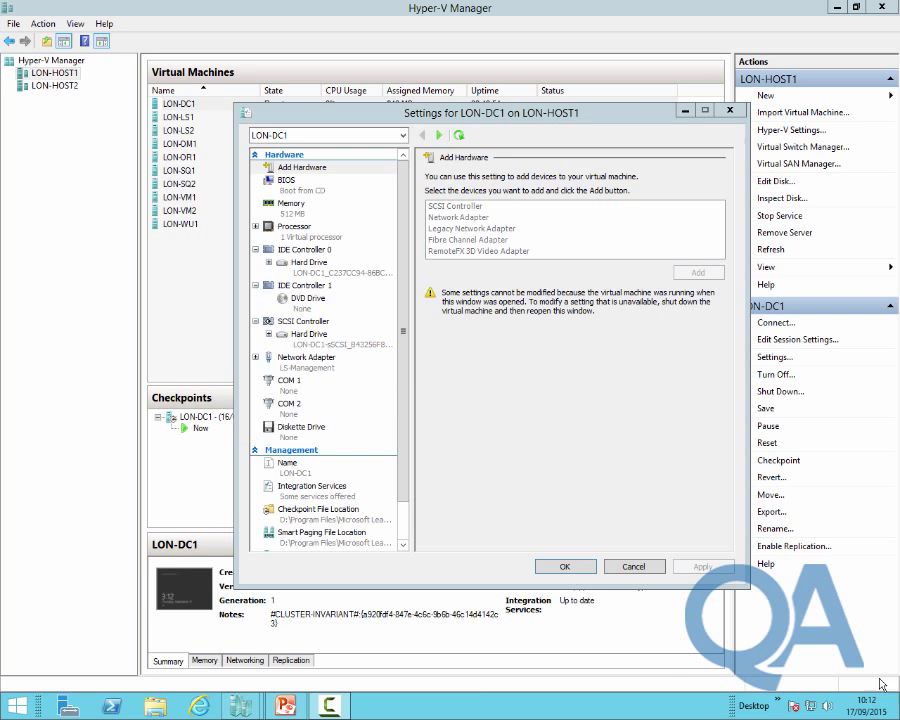
left_click(306, 362)
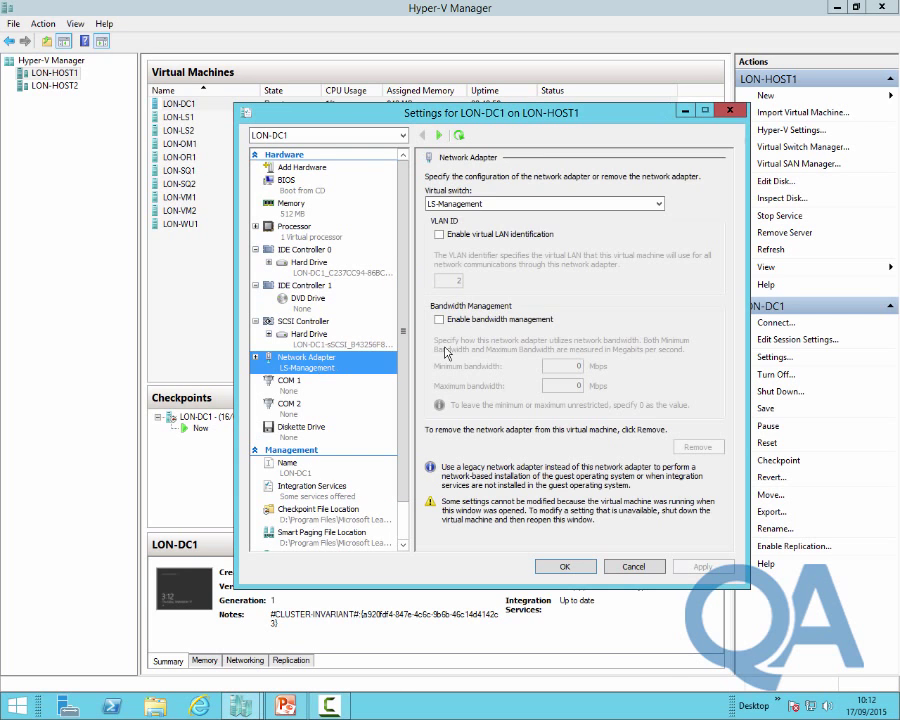
mouse_move(496, 230)
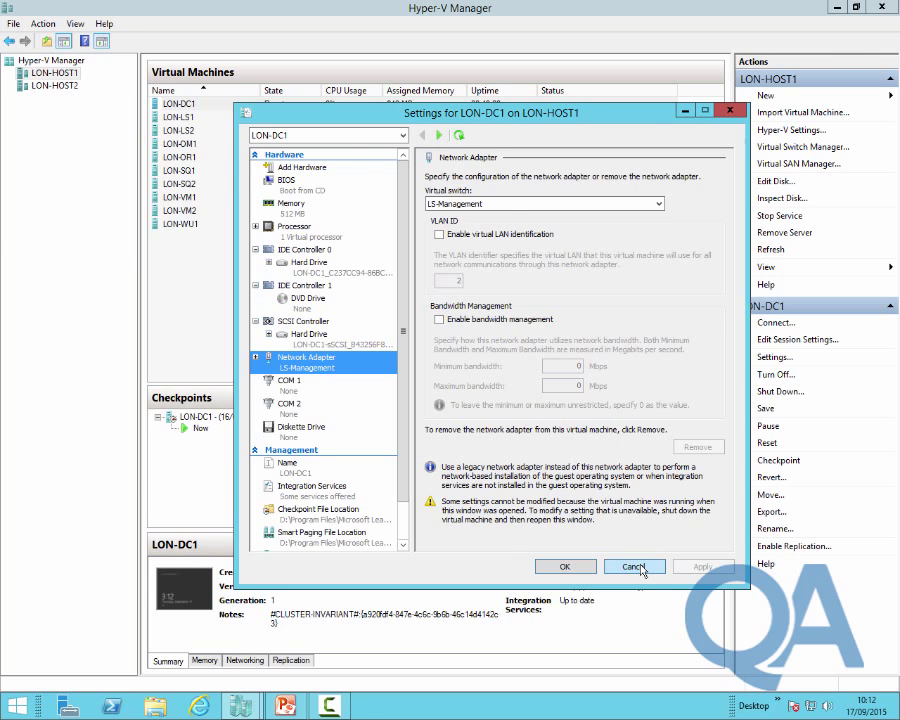
left_click(634, 566)
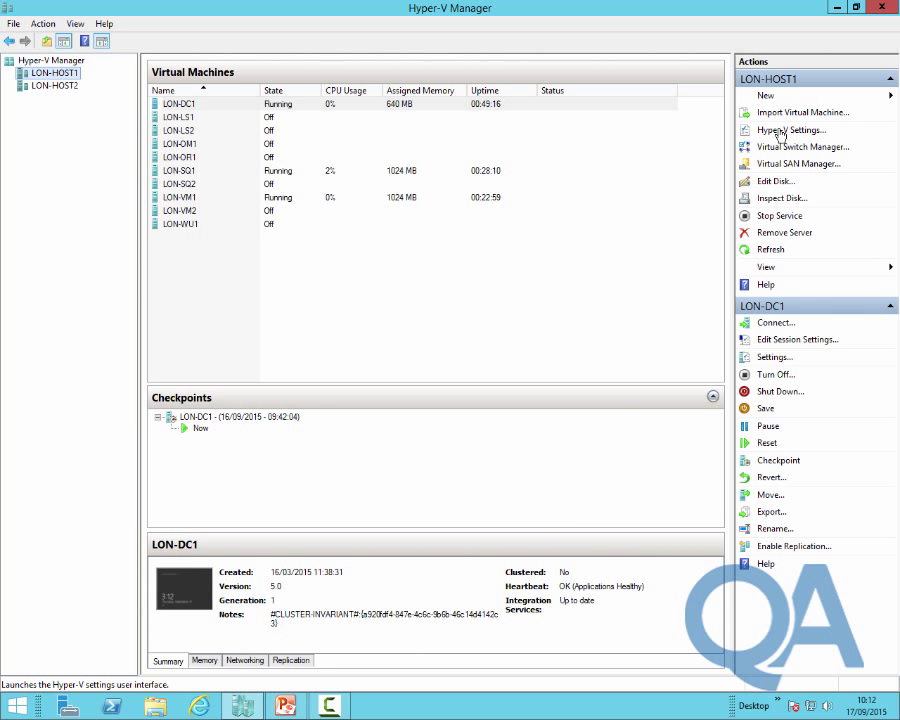
Review LON-HOST1's Live Migrations and Storage Migrations settings, cancel, and select LON-HOST2.
left_click(792, 130)
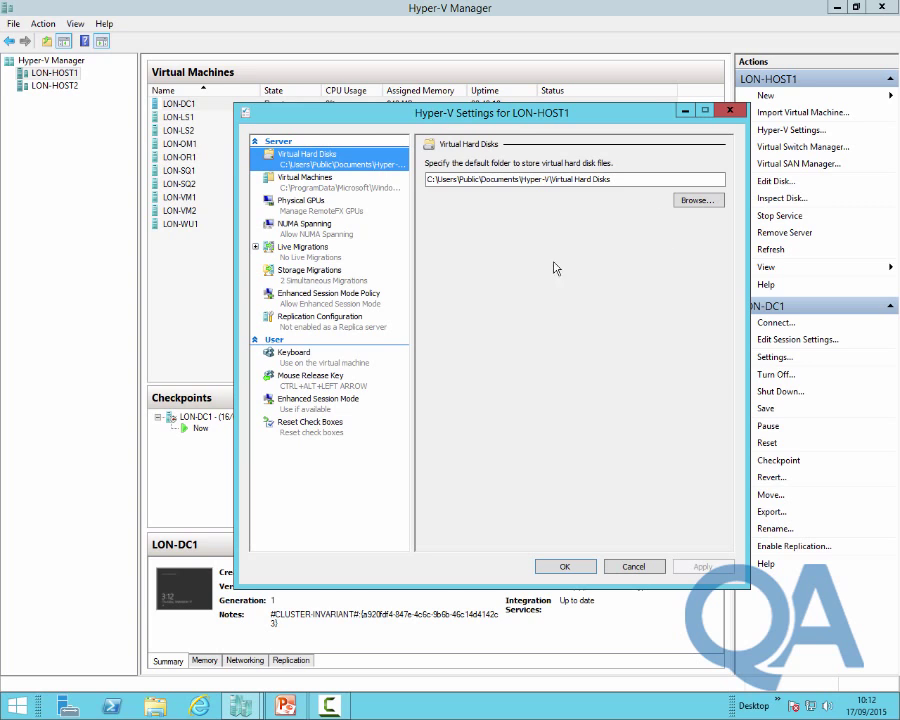
left_click(302, 246)
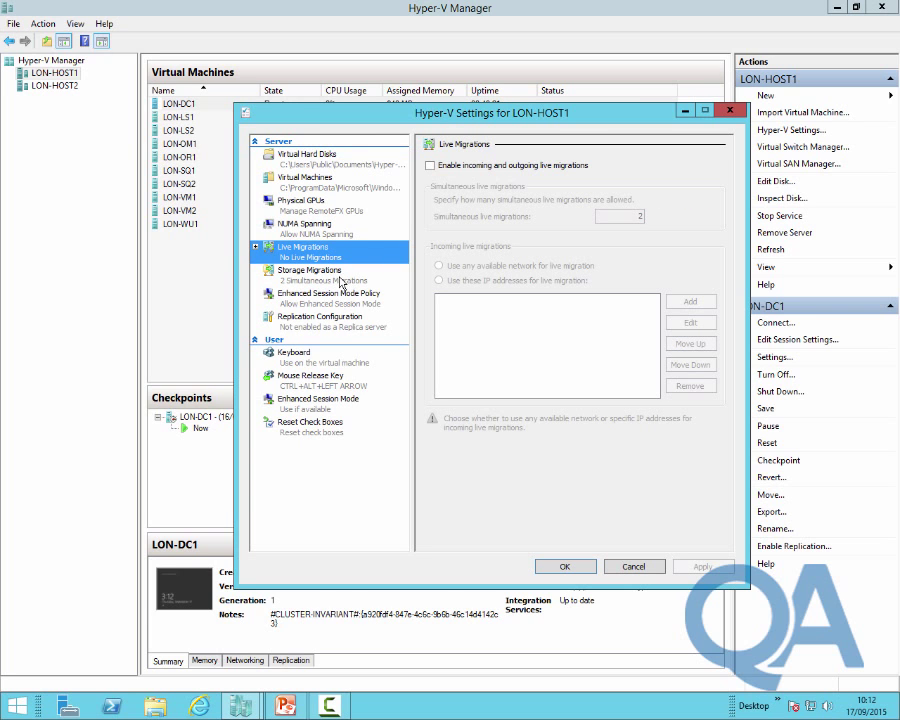
left_click(308, 270)
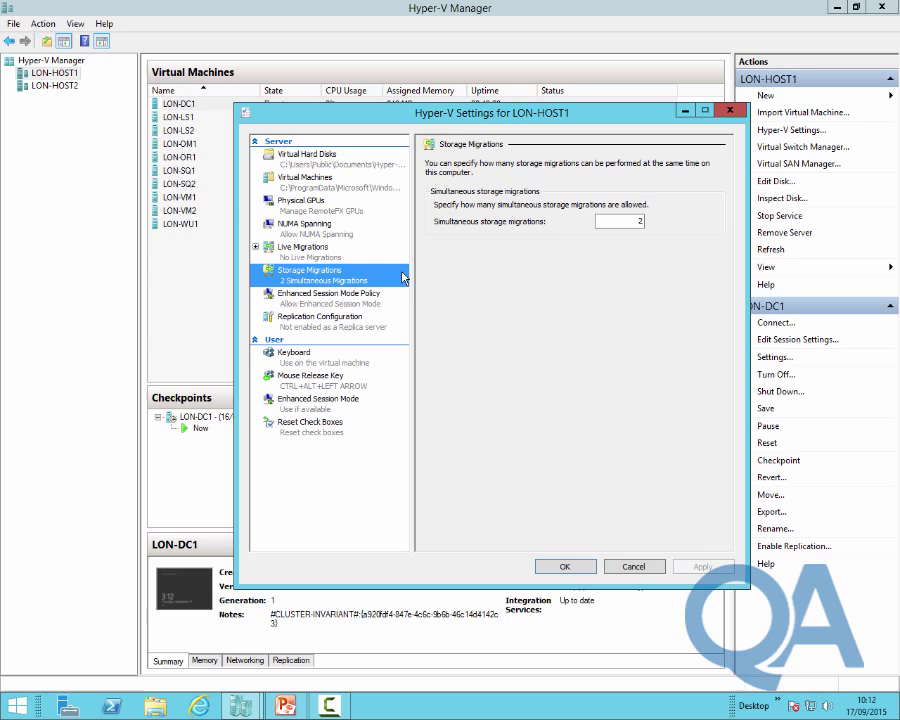
left_click(318, 316)
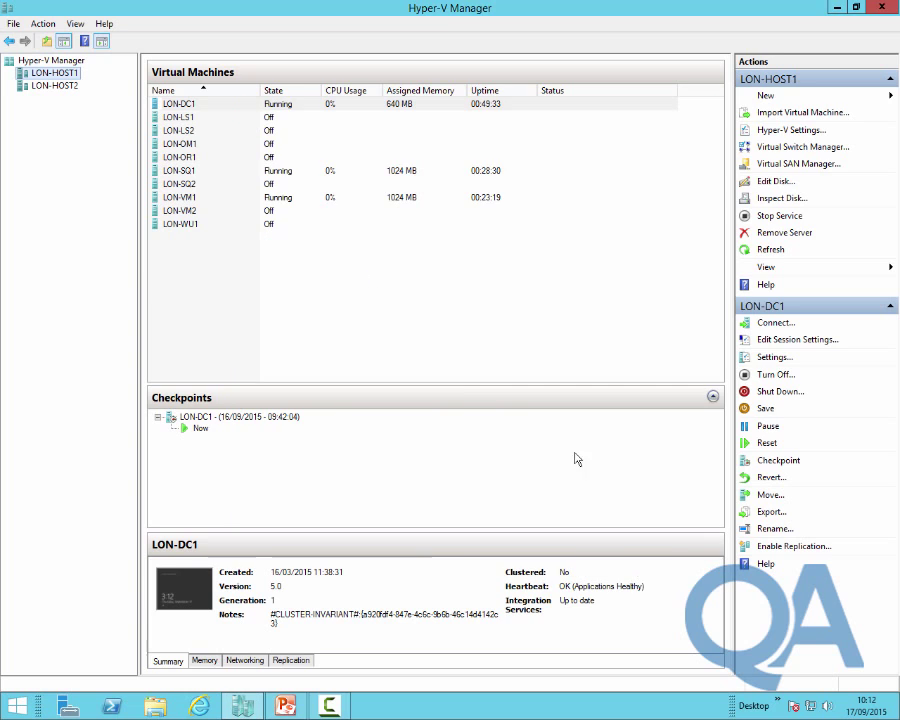
left_click(58, 84)
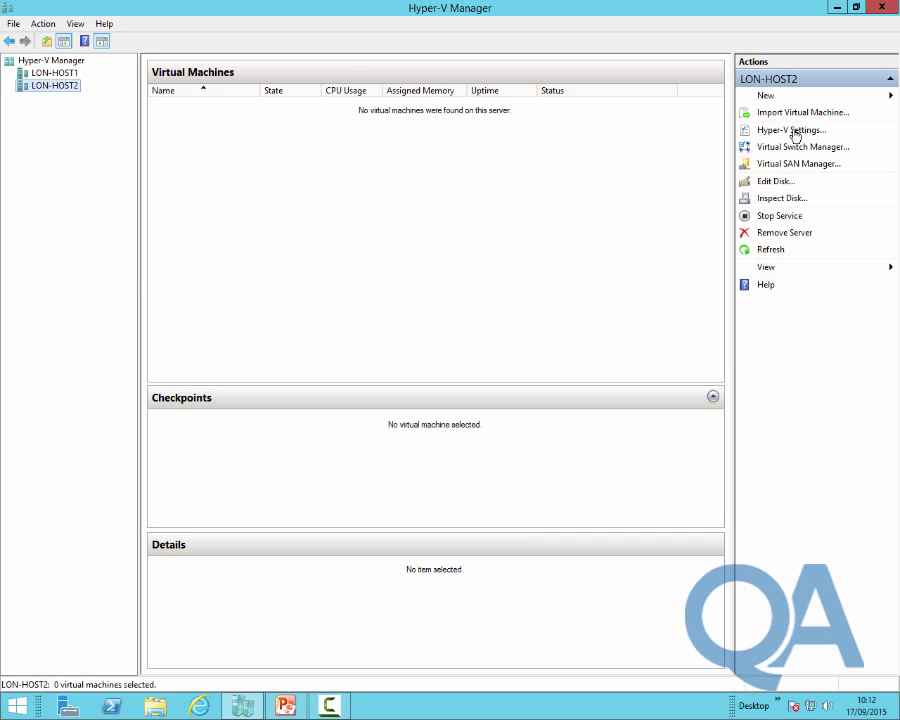
Review LON-HOST2's Hyper-V Settings and cancel them unchanged.
left_click(792, 130)
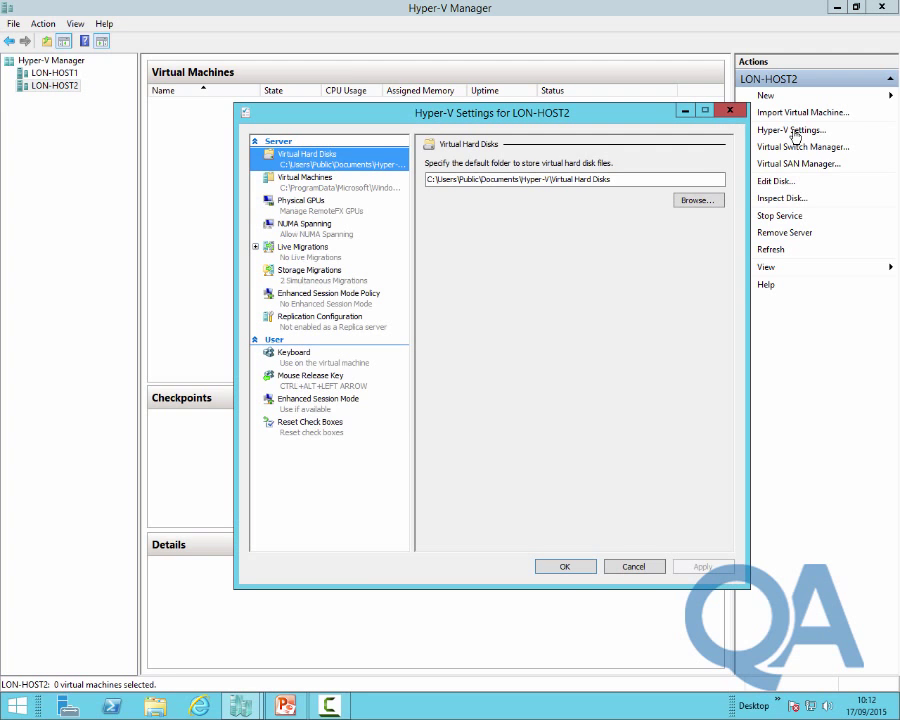
mouse_move(344, 304)
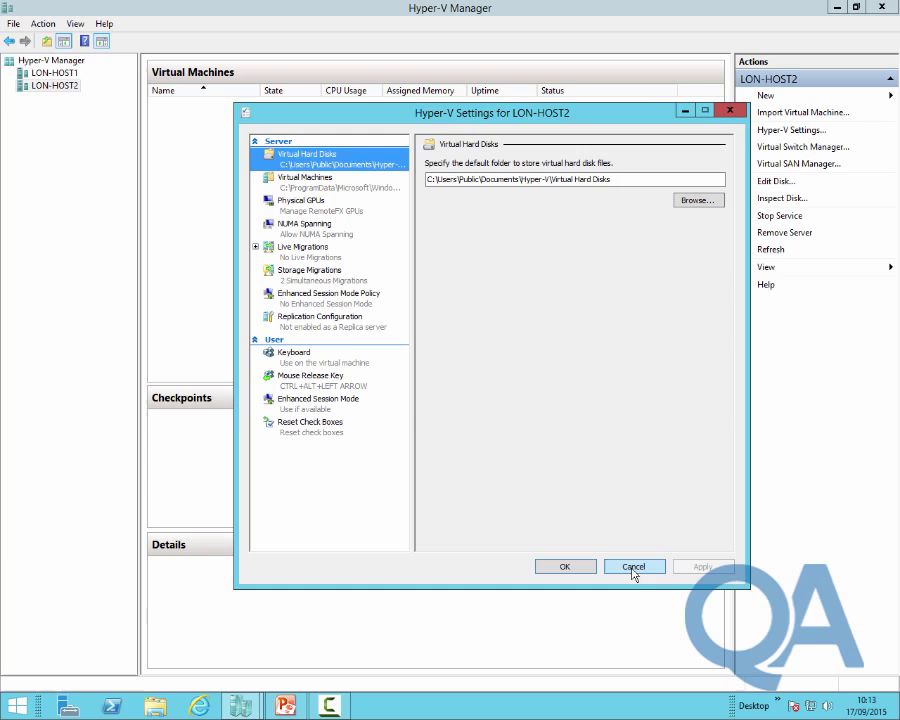
left_click(632, 566)
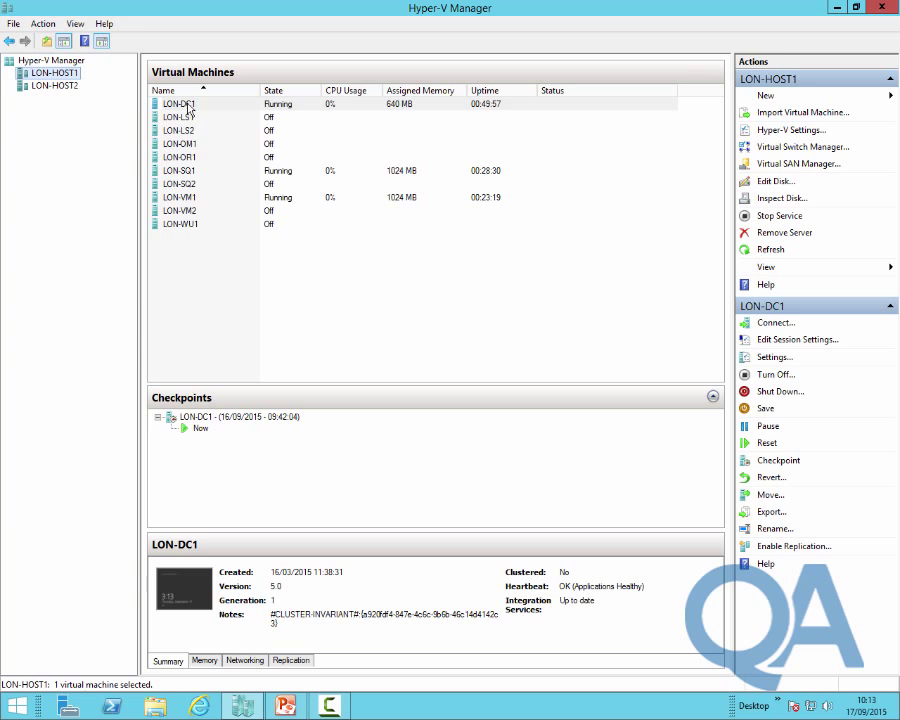
Review LON-DC1's IDE Controller 0 and SCSI Controller hard drives, then cancel the settings.
right_click(178, 104)
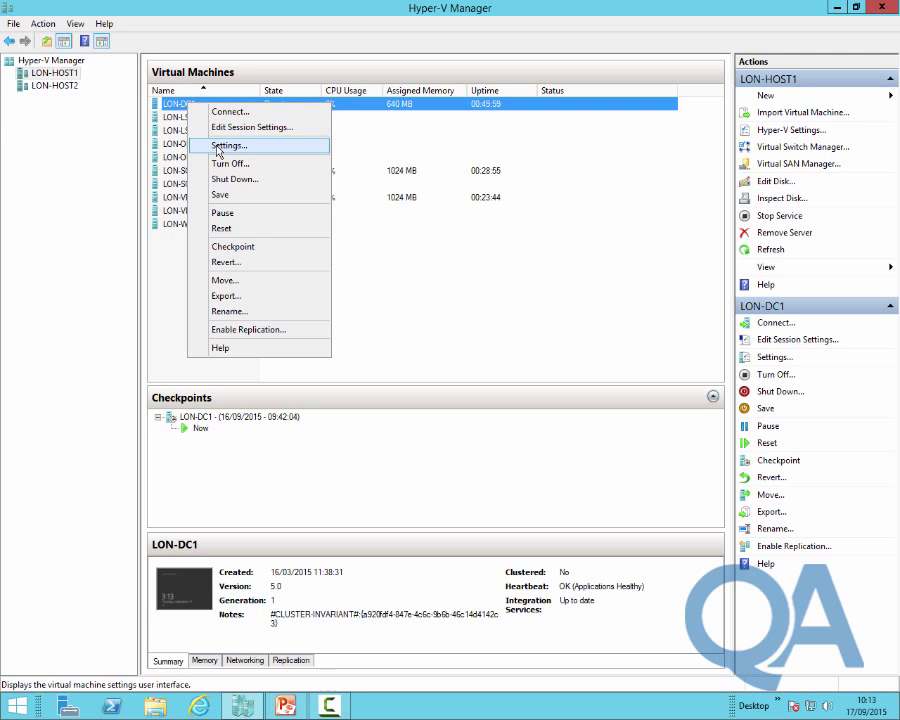
left_click(228, 144)
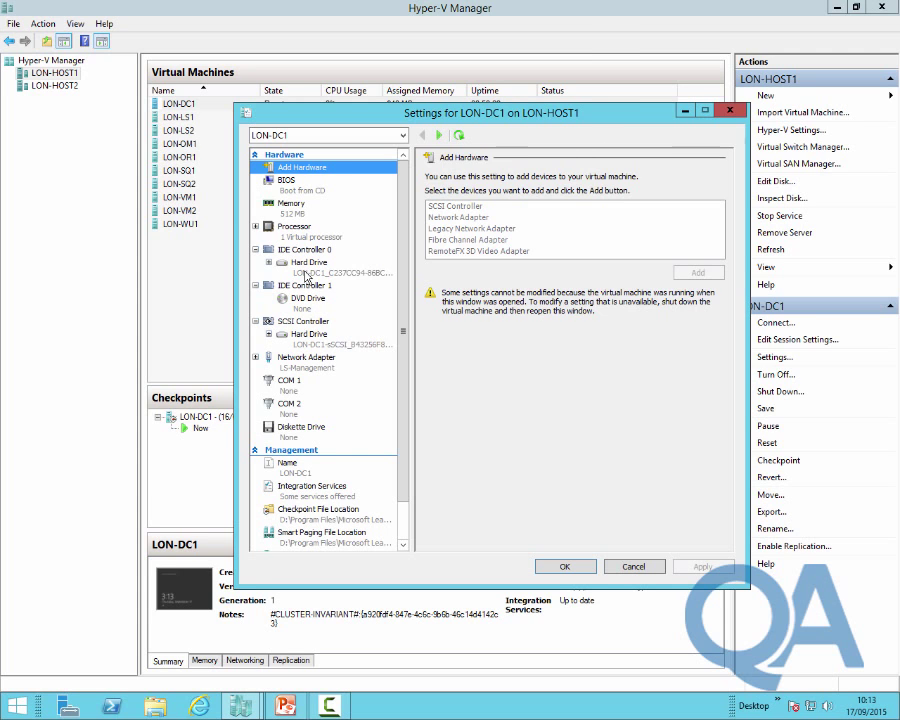
left_click(308, 262)
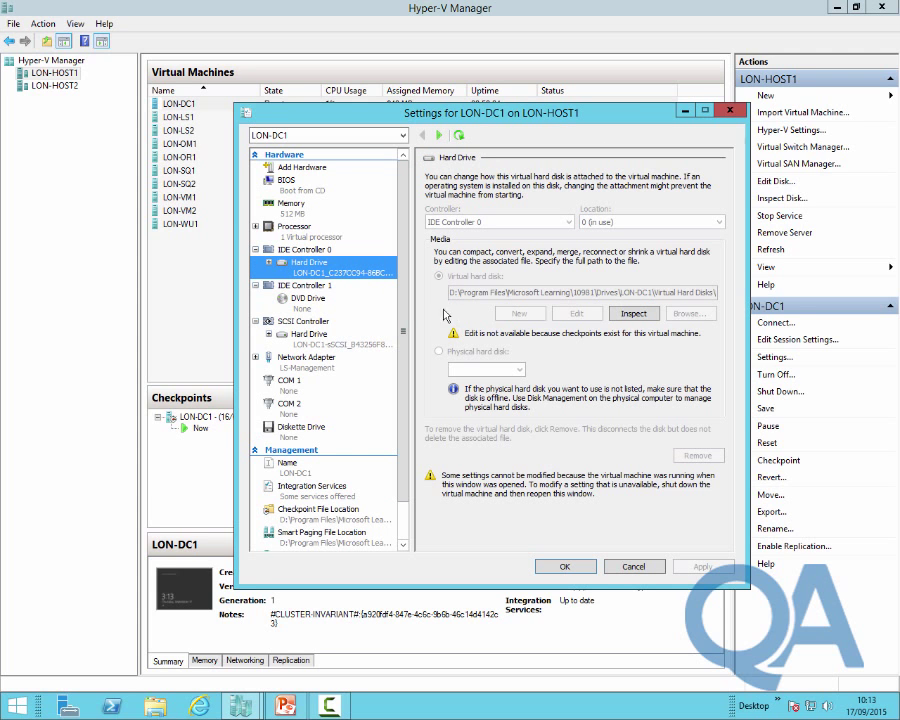
left_click(310, 336)
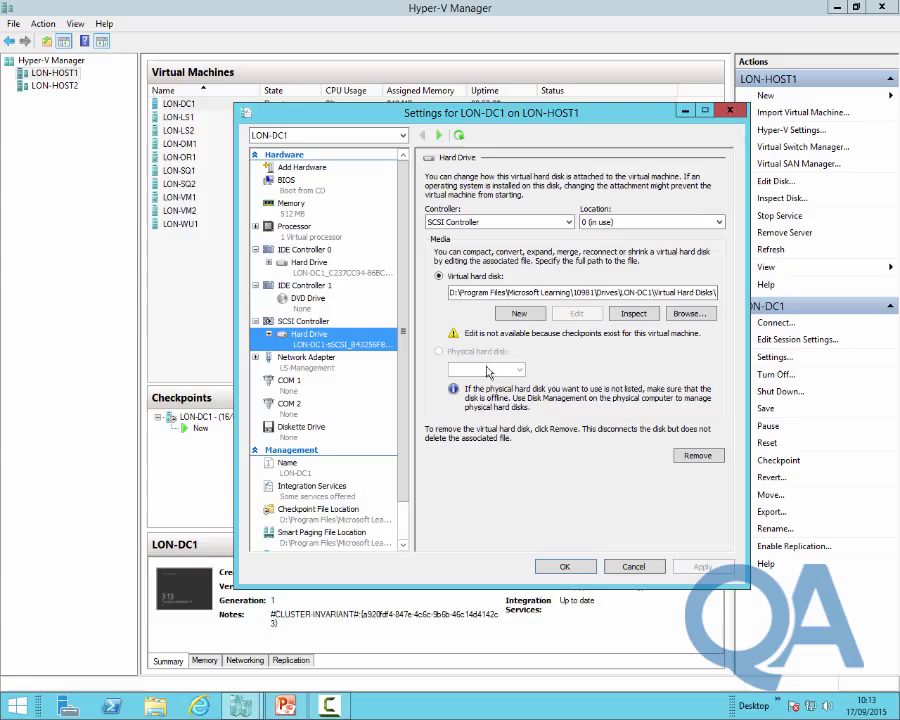
mouse_move(516, 358)
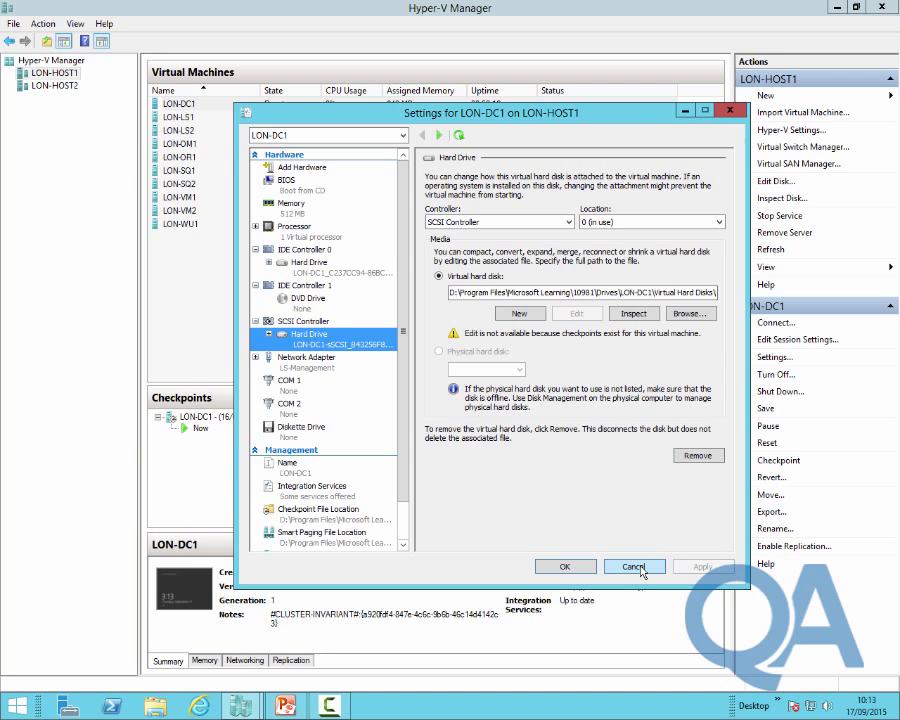
left_click(634, 566)
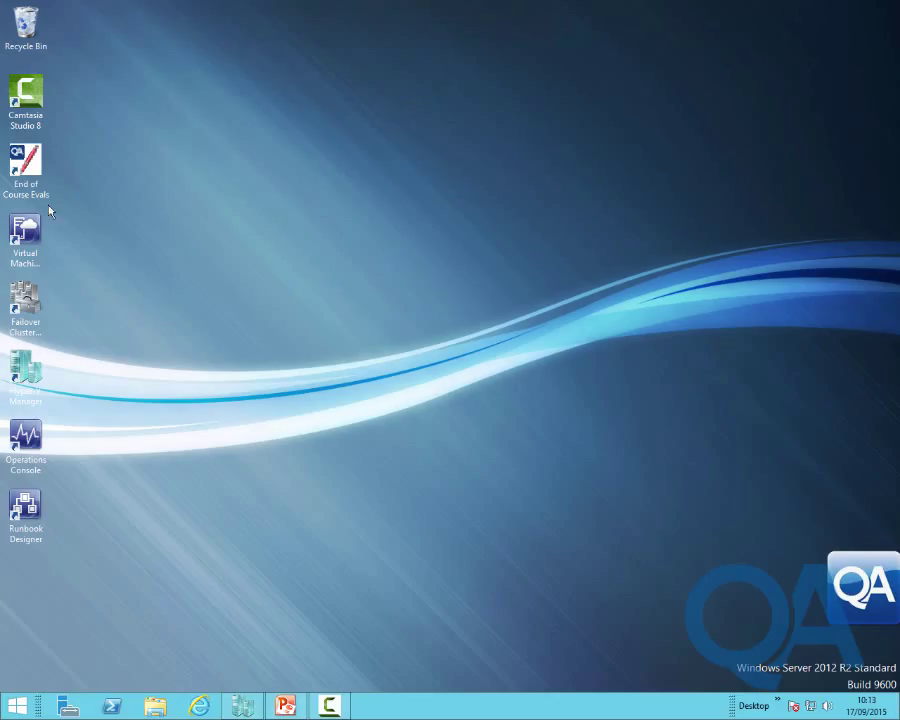
Launch Virtual Machine Manager and bring up Add Resources in the Fabric workspace.
double_click(24, 238)
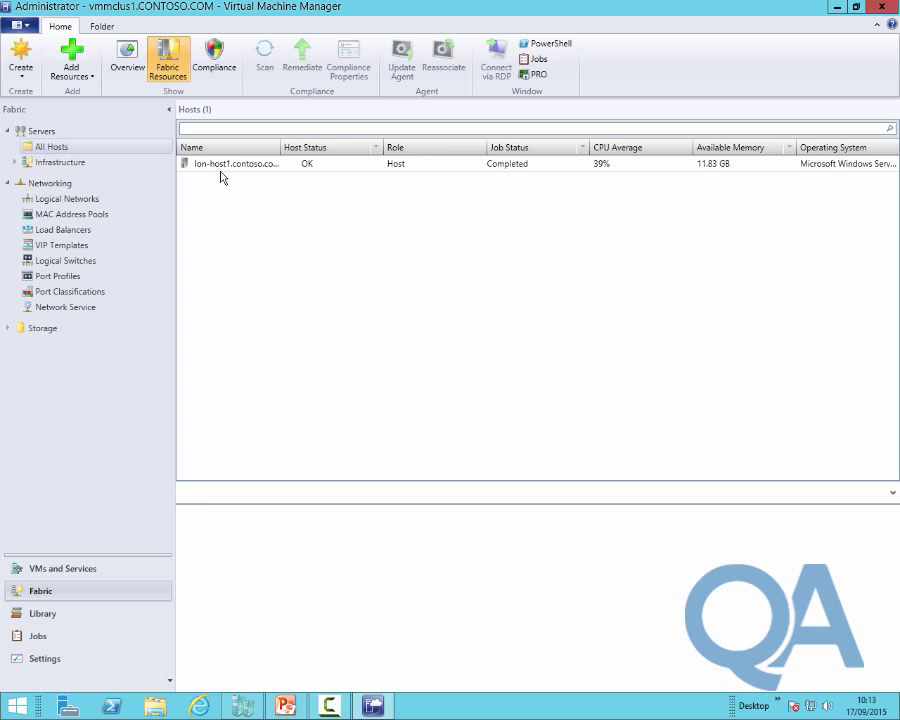
left_click(72, 58)
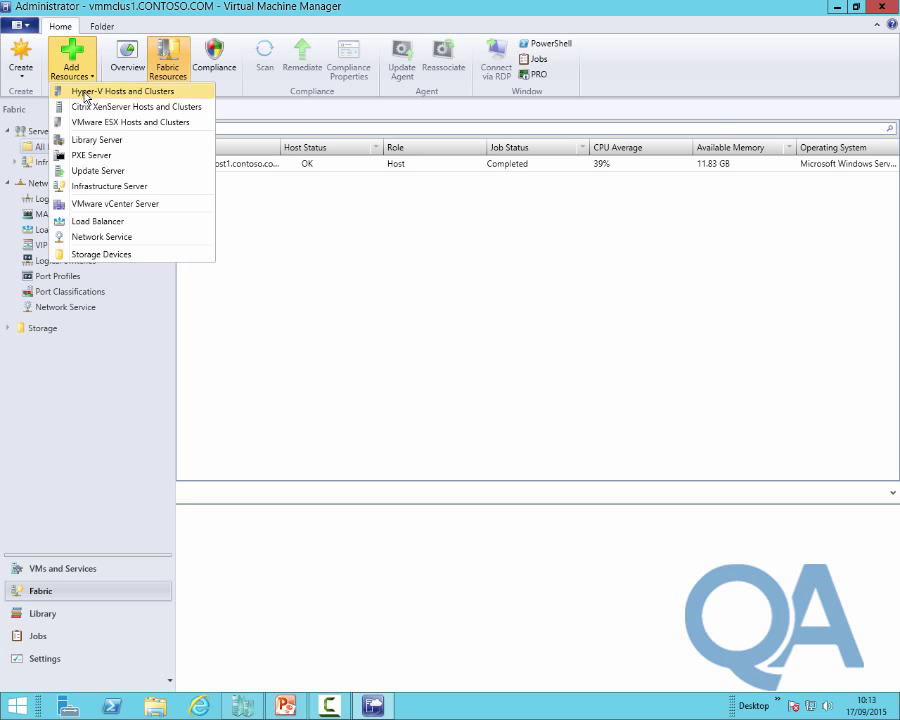
Start adding Hyper-V hosts from the trusted AD domain using Run As account Administrator.
left_click(122, 92)
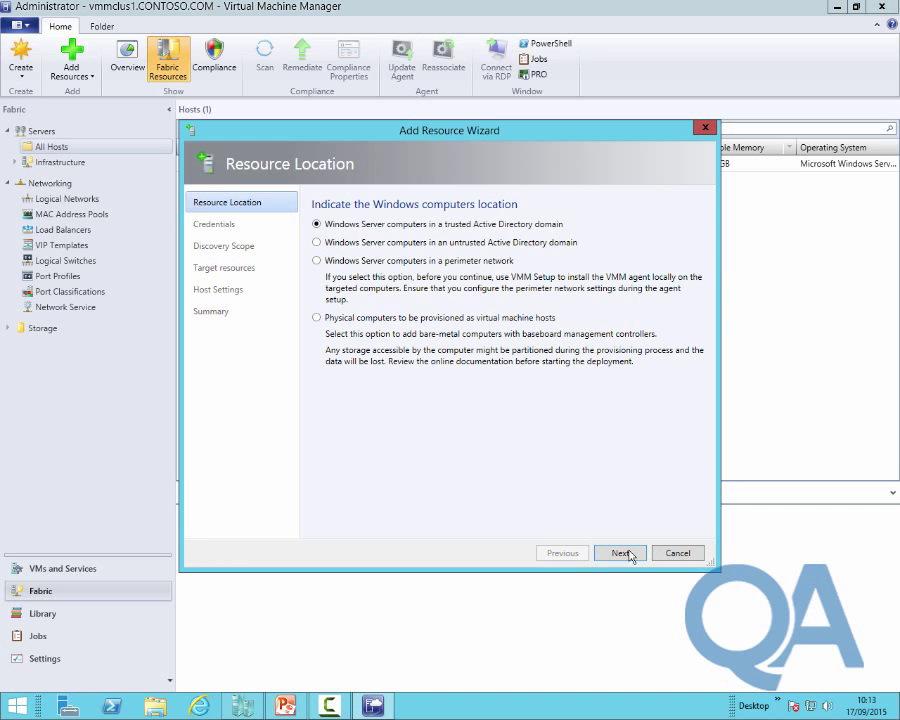
left_click(620, 552)
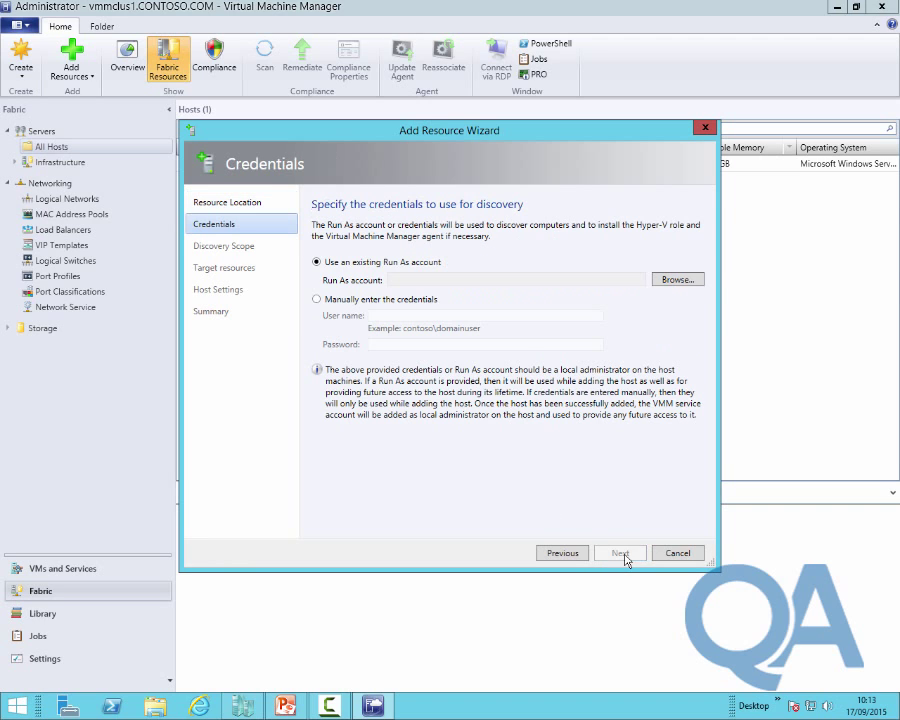
left_click(676, 280)
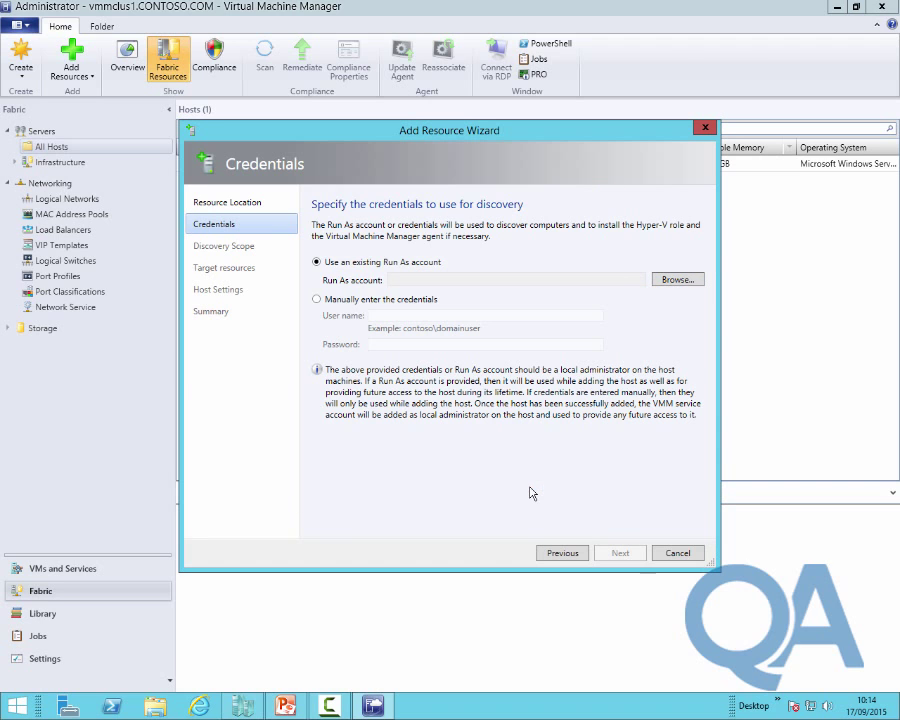
type("Administrator")
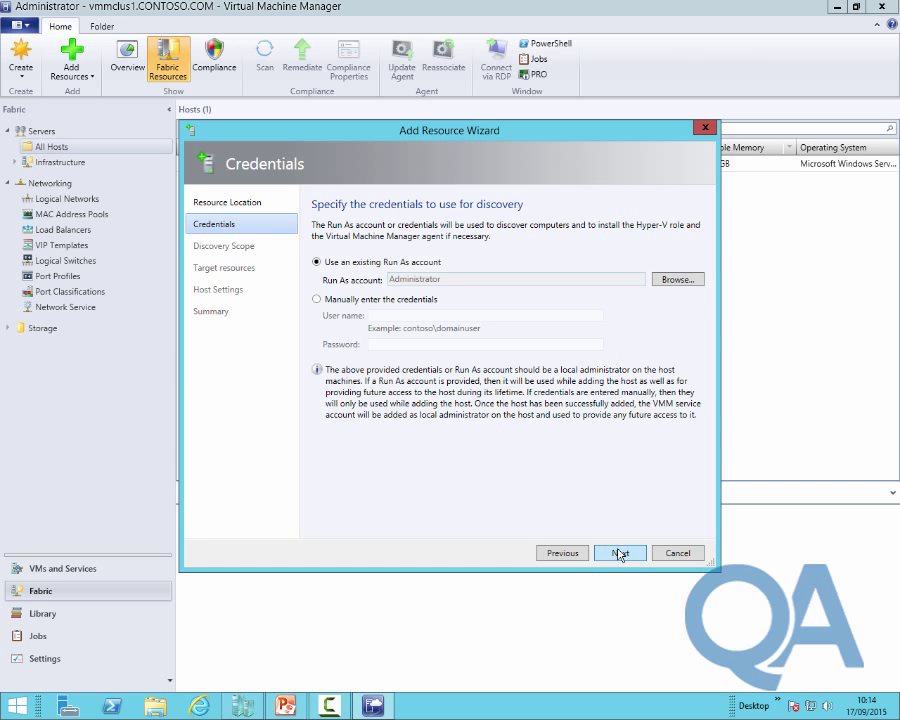
left_click(620, 552)
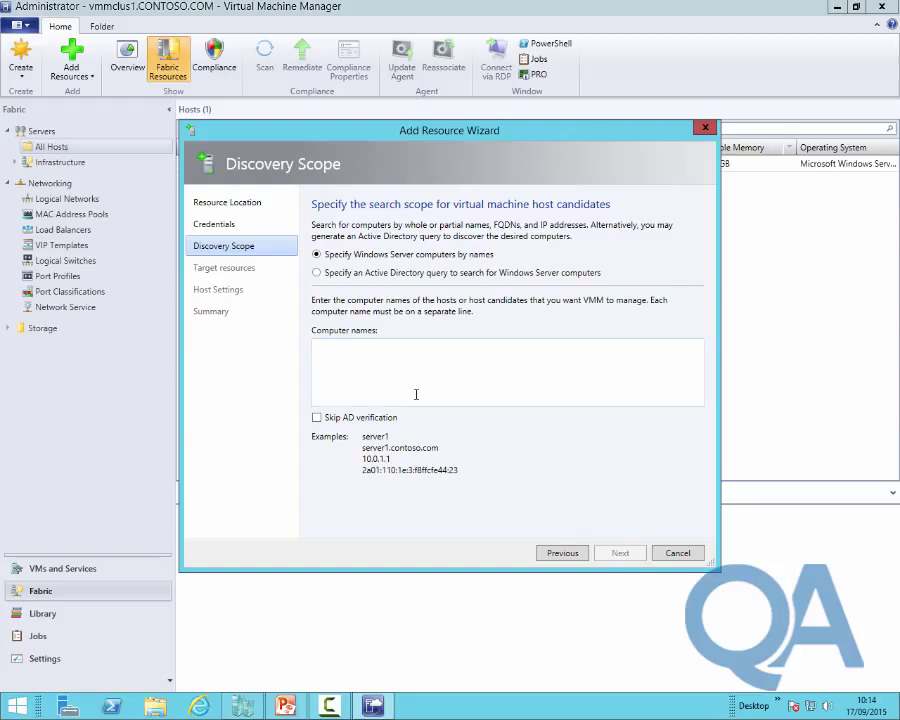
Discover computers matching 'lon', choose lon-host2, keep All Hosts, and reach the summary.
type("lon")
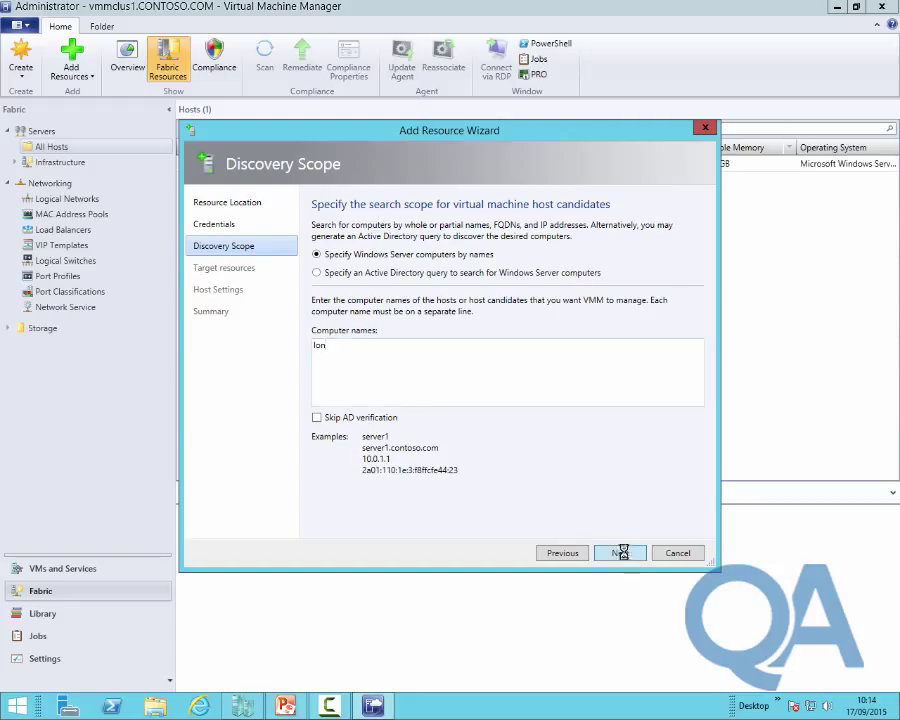
left_click(620, 552)
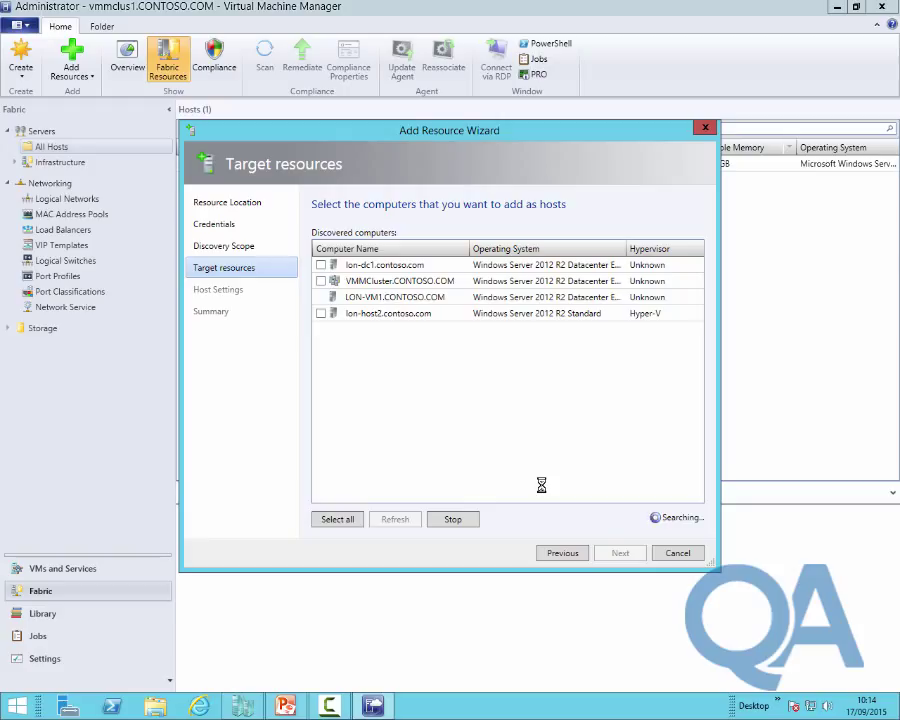
left_click(320, 312)
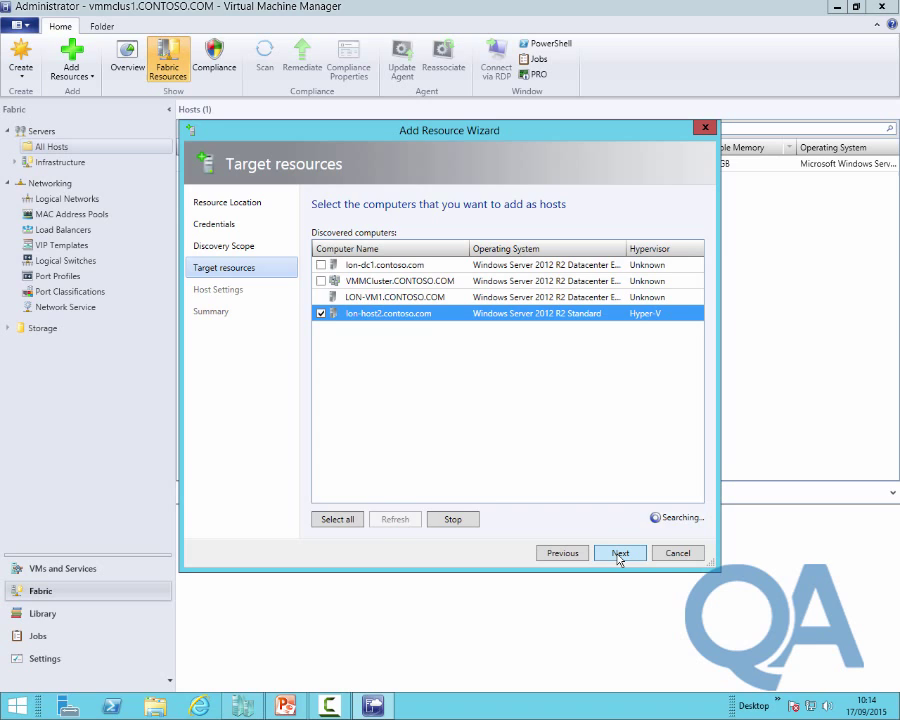
left_click(620, 552)
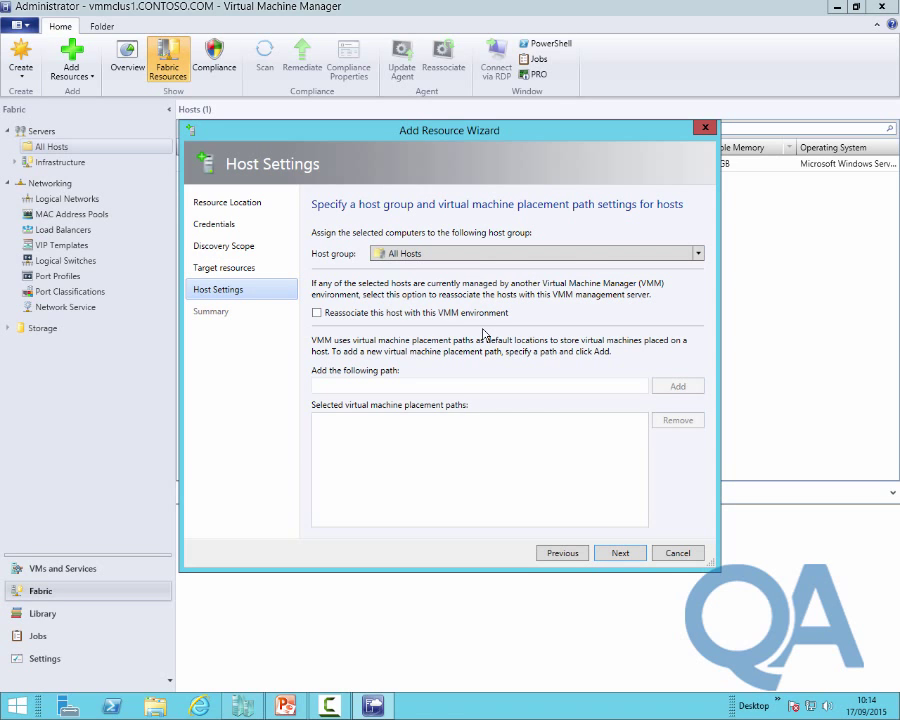
mouse_move(448, 284)
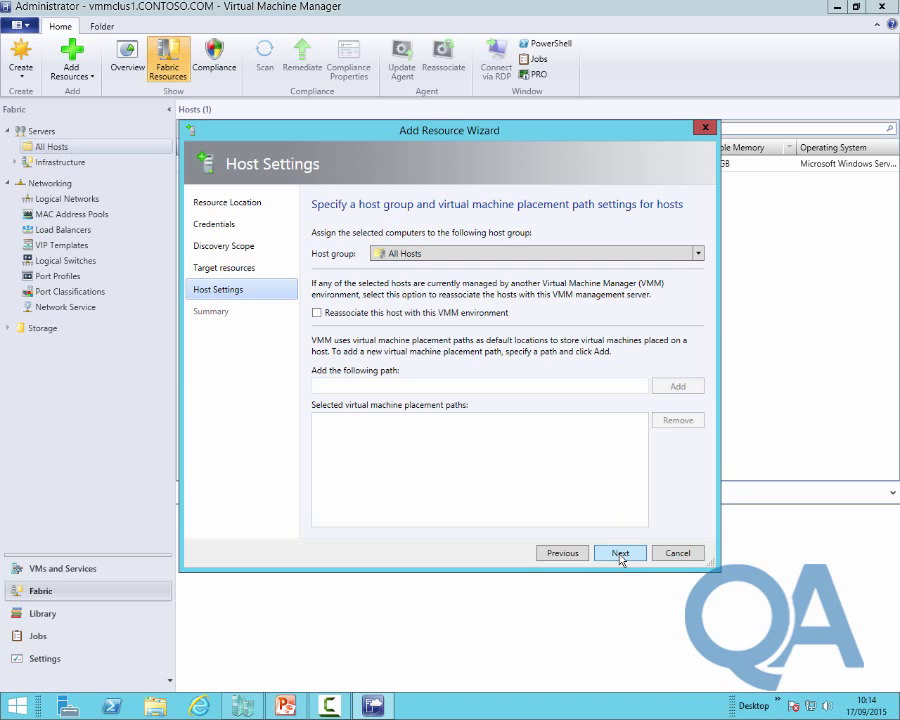
left_click(620, 552)
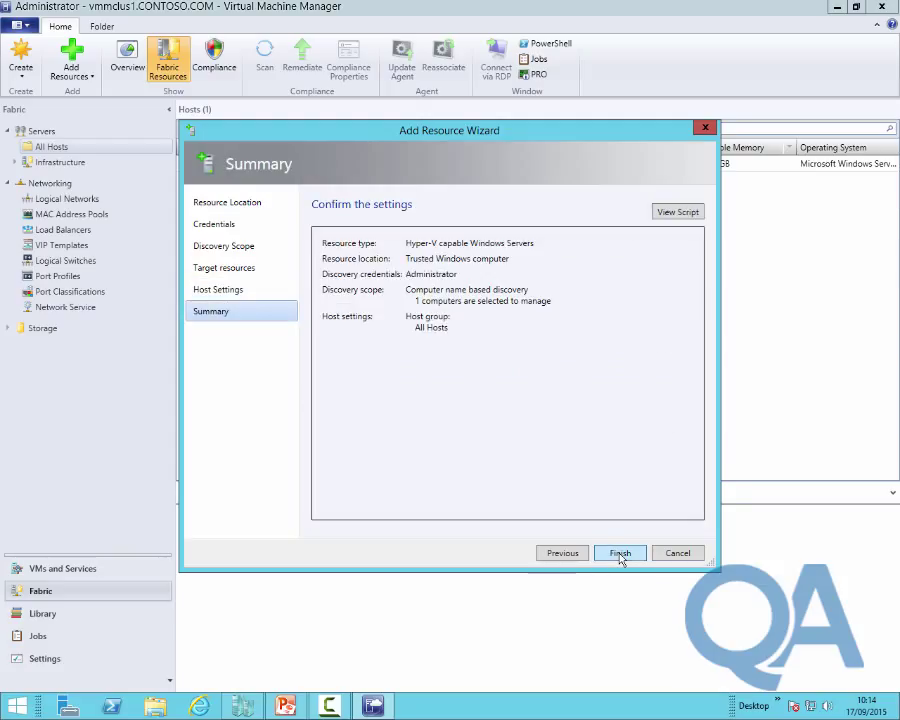
Finish adding lon-host2, hide job progress for new objects, and read the job's restart warning.
left_click(620, 552)
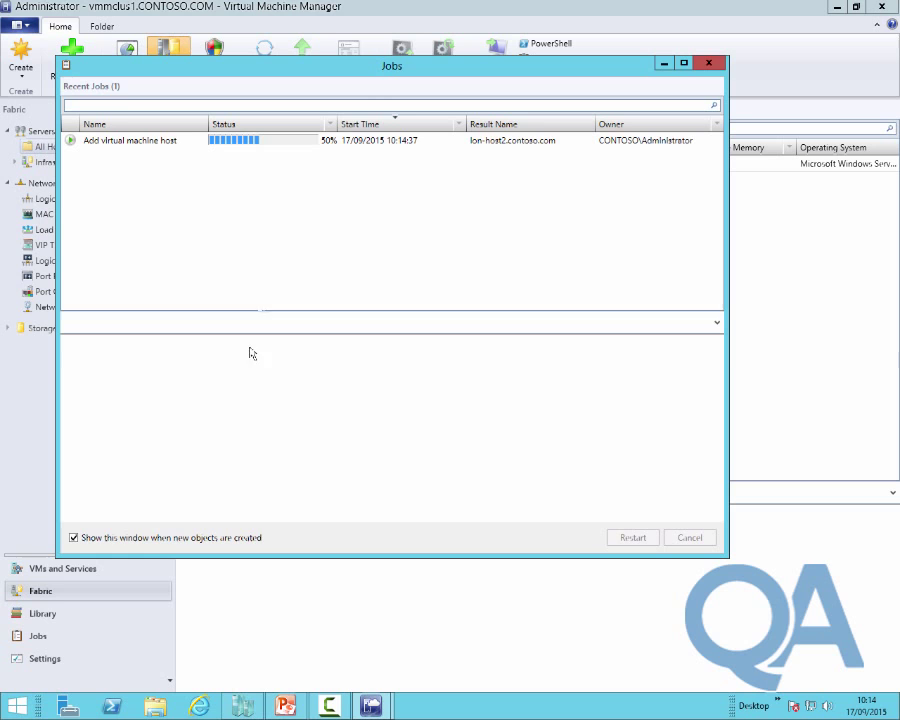
left_click(72, 536)
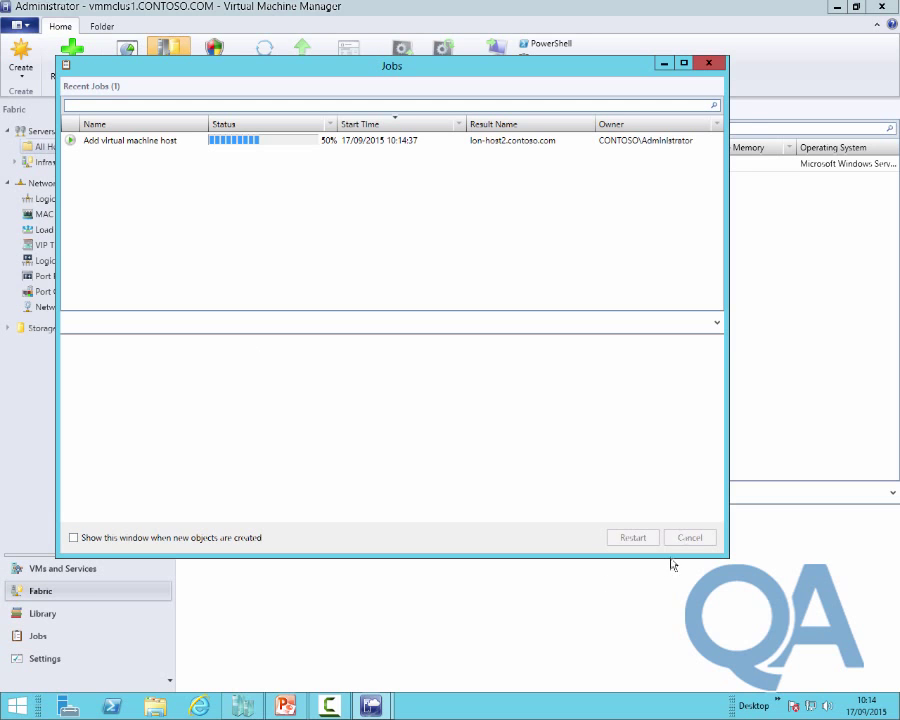
left_click(708, 62)
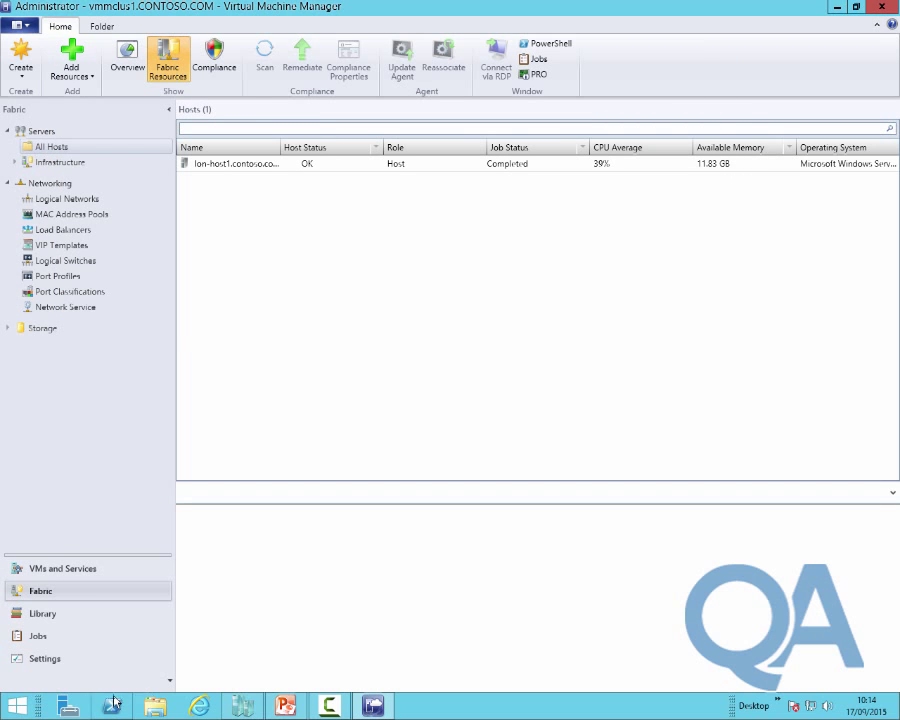
left_click(38, 636)
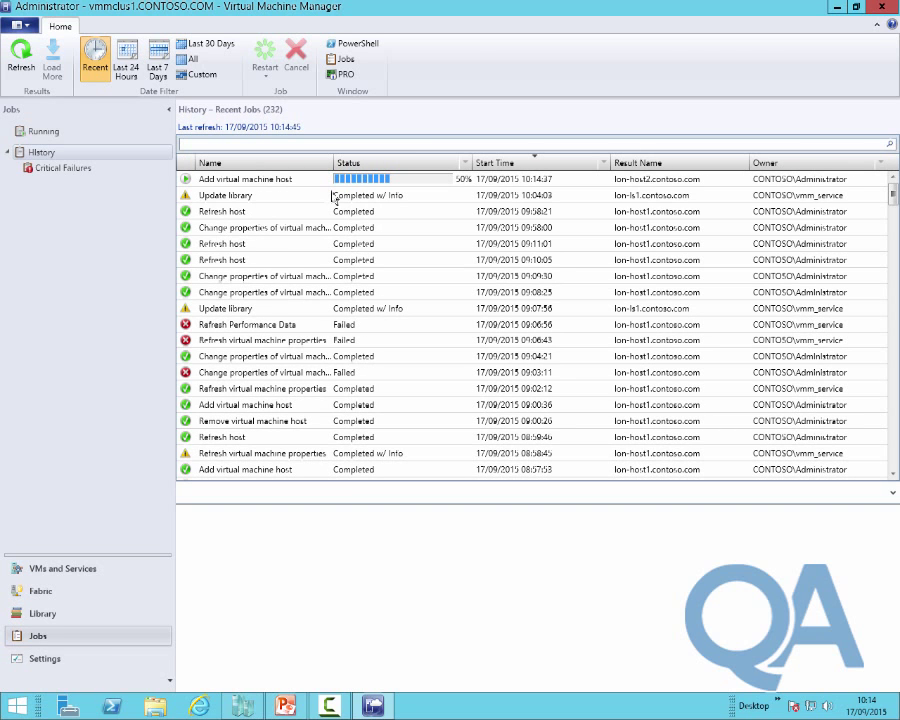
left_click(244, 178)
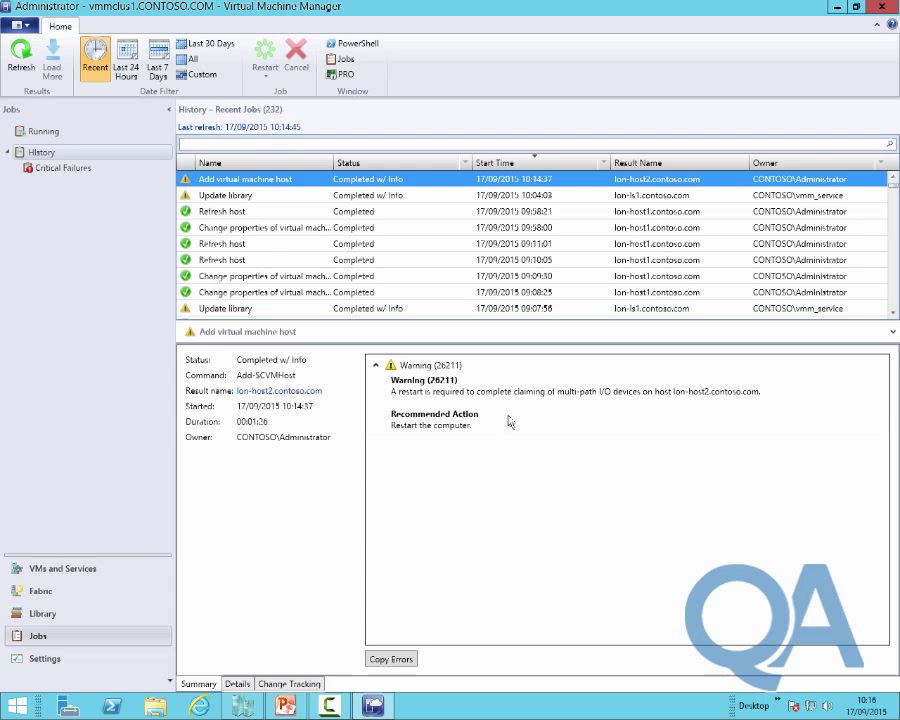
mouse_move(744, 418)
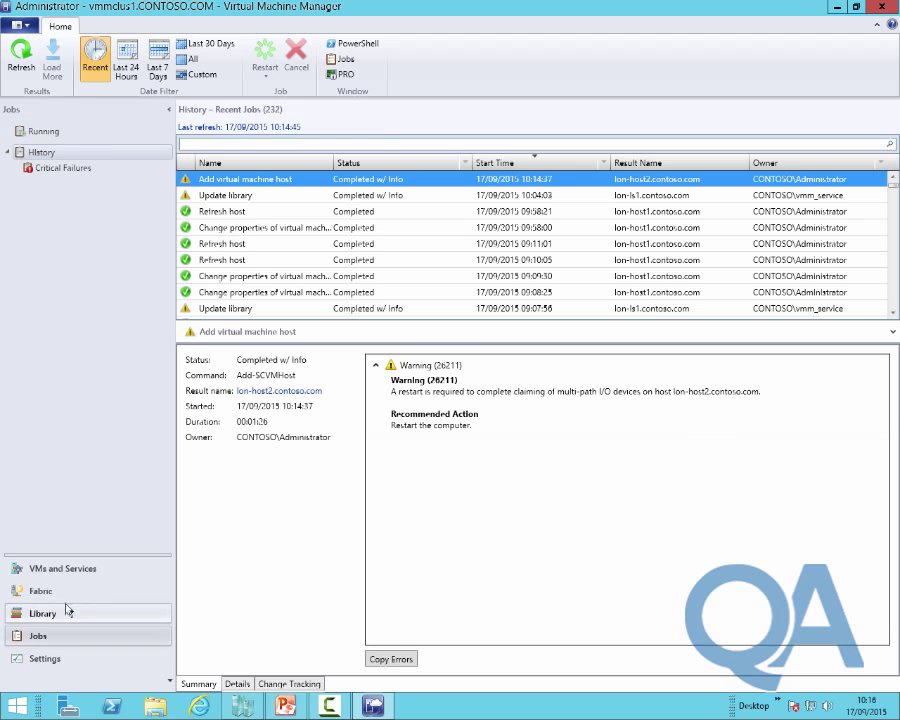
Restart lon-host2 from the All Hosts list.
left_click(40, 590)
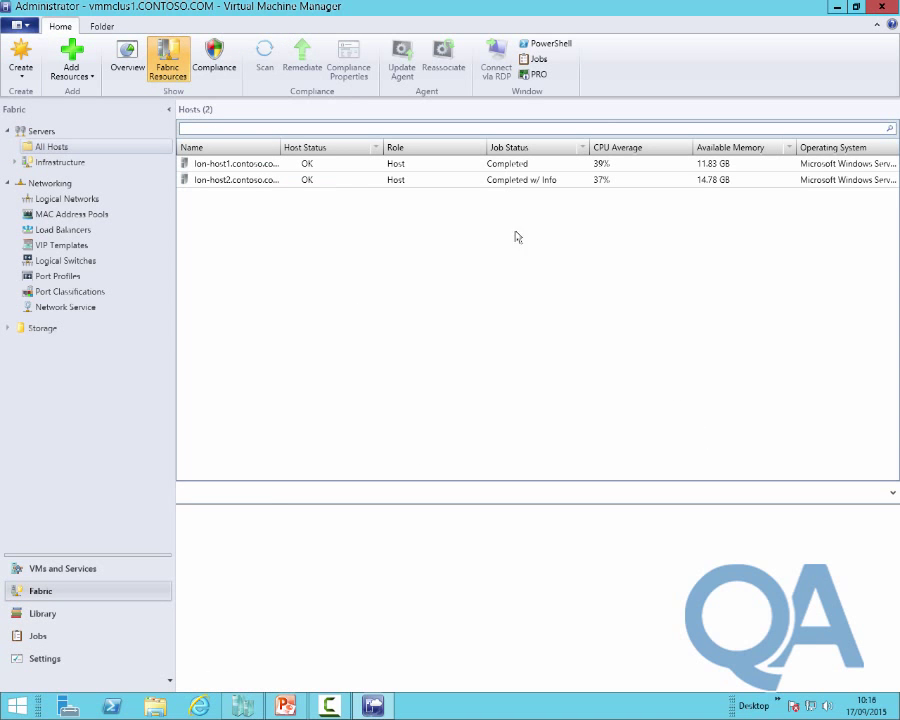
left_click(236, 180)
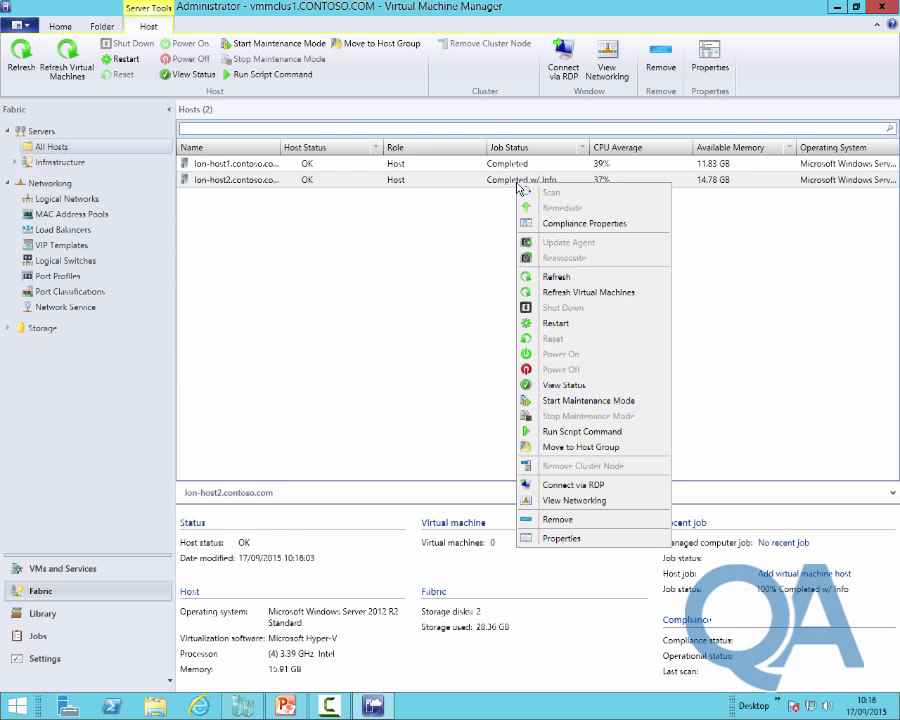
mouse_move(556, 324)
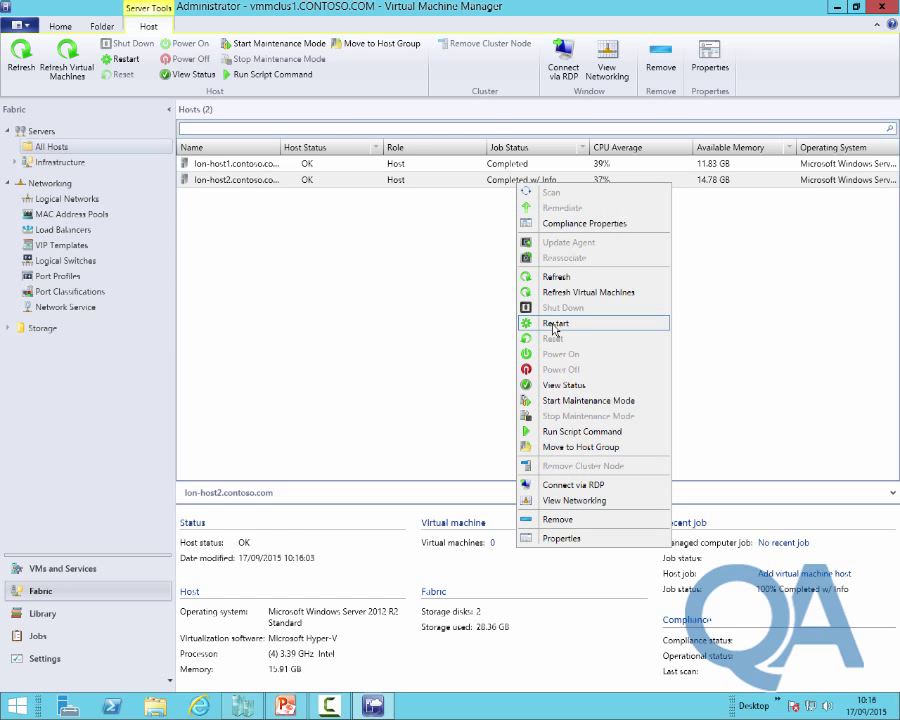
left_click(556, 324)
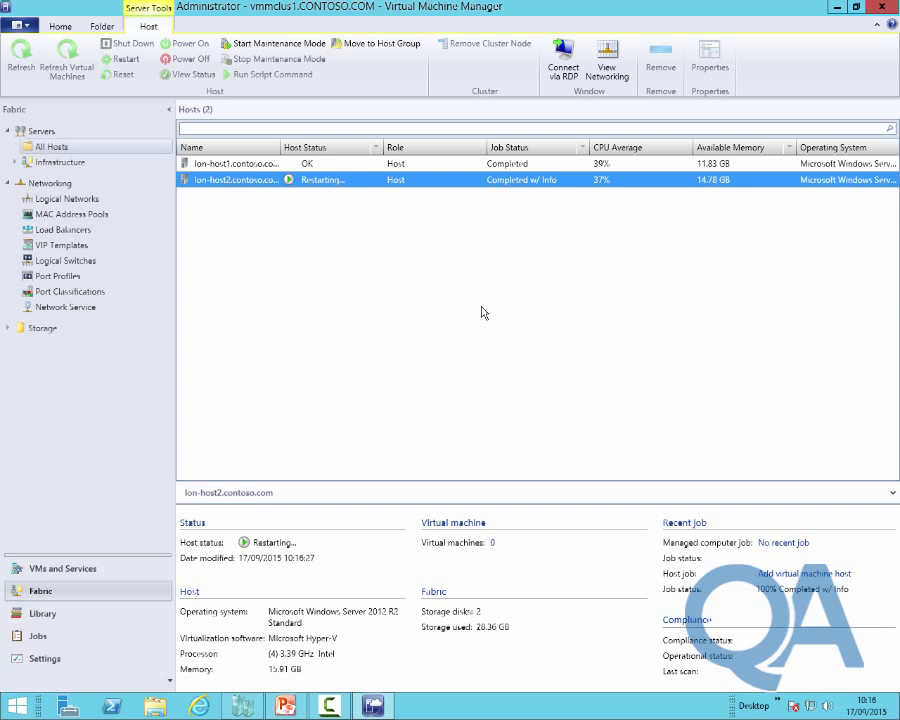
Check the Rebooting host job is Completed and return to Fabric, where both hosts show OK.
left_click(38, 636)
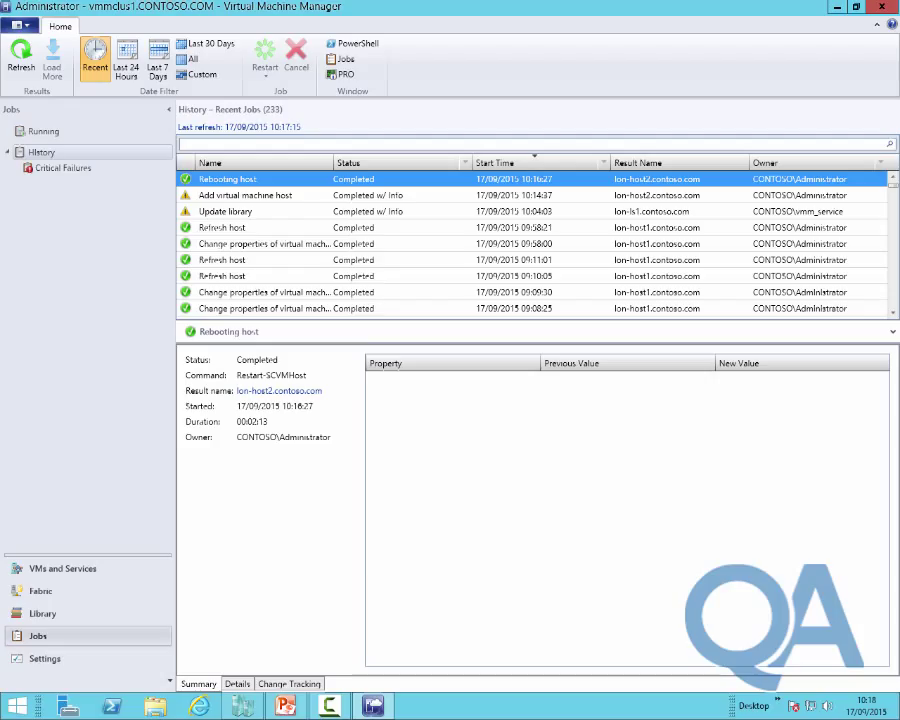
mouse_move(752, 556)
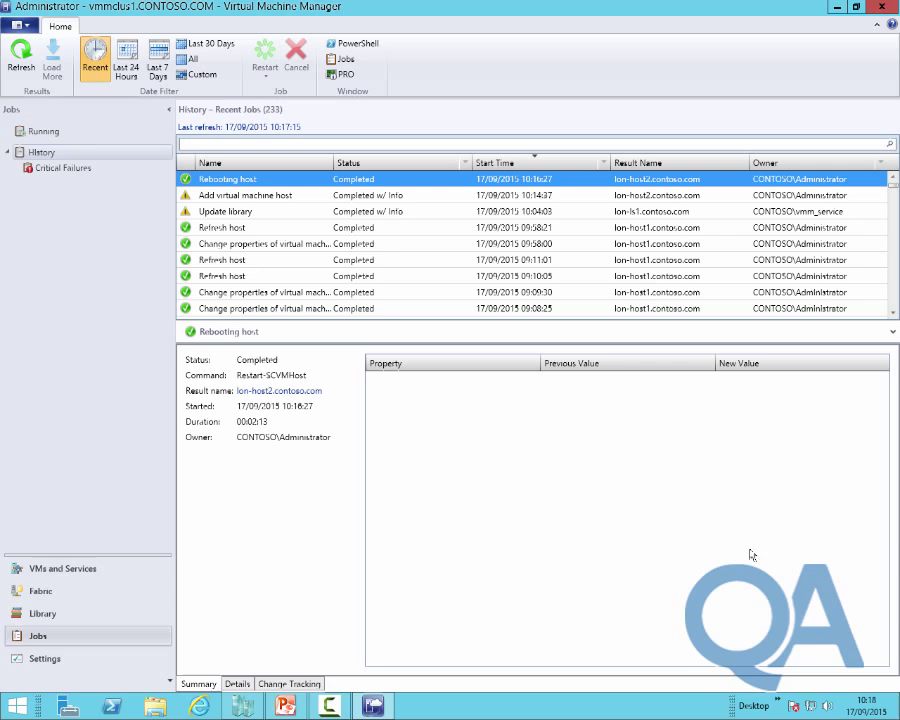
mouse_move(544, 548)
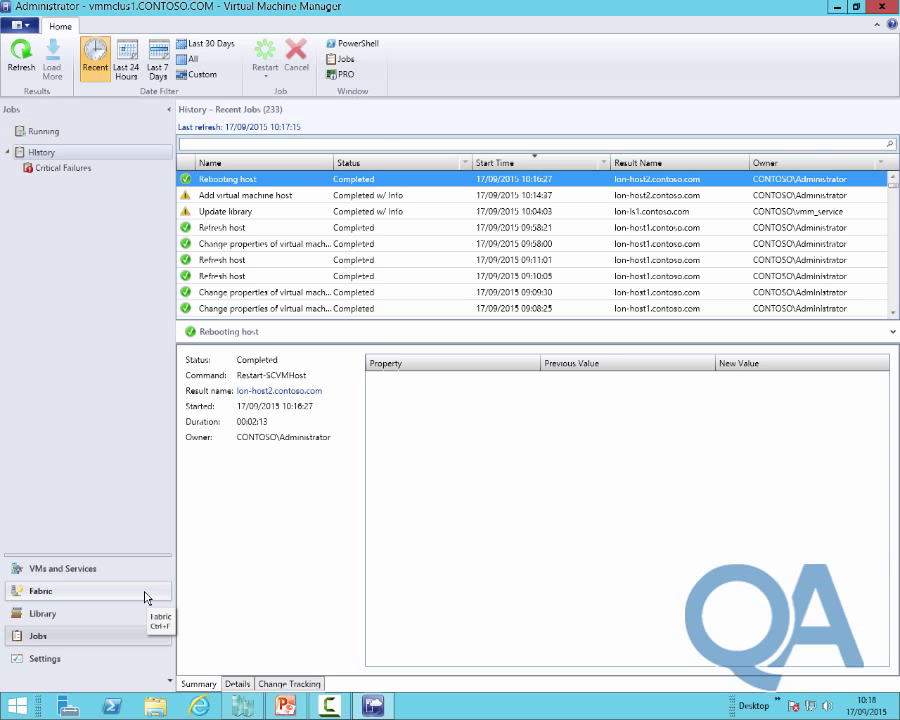
left_click(40, 590)
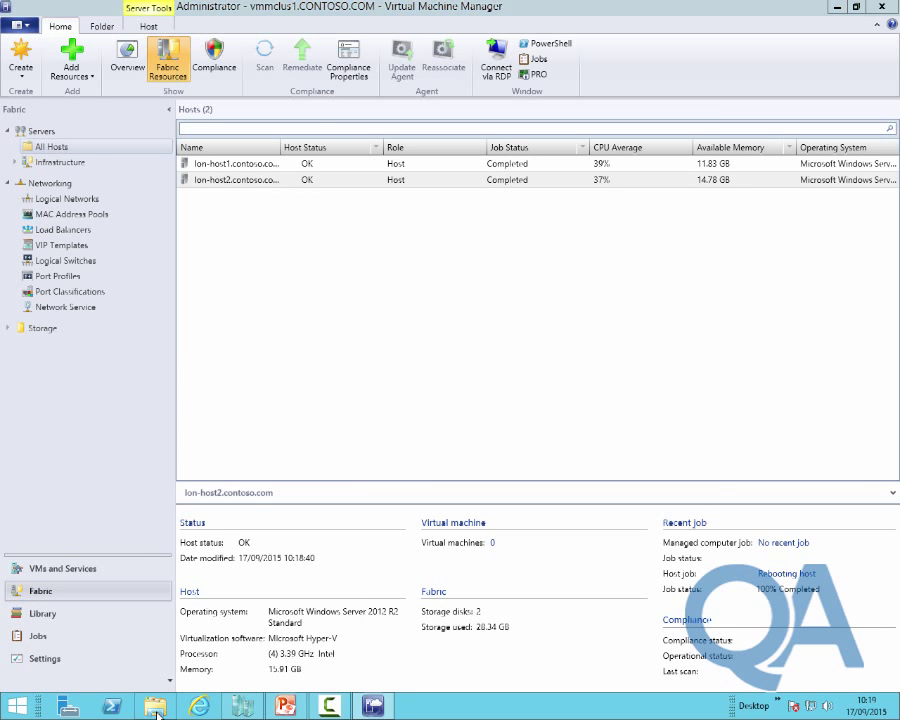
Browse to the Labfiles folder under \\lon-dc1\Media\Scripts\Mod01 in File Explorer.
left_click(154, 706)
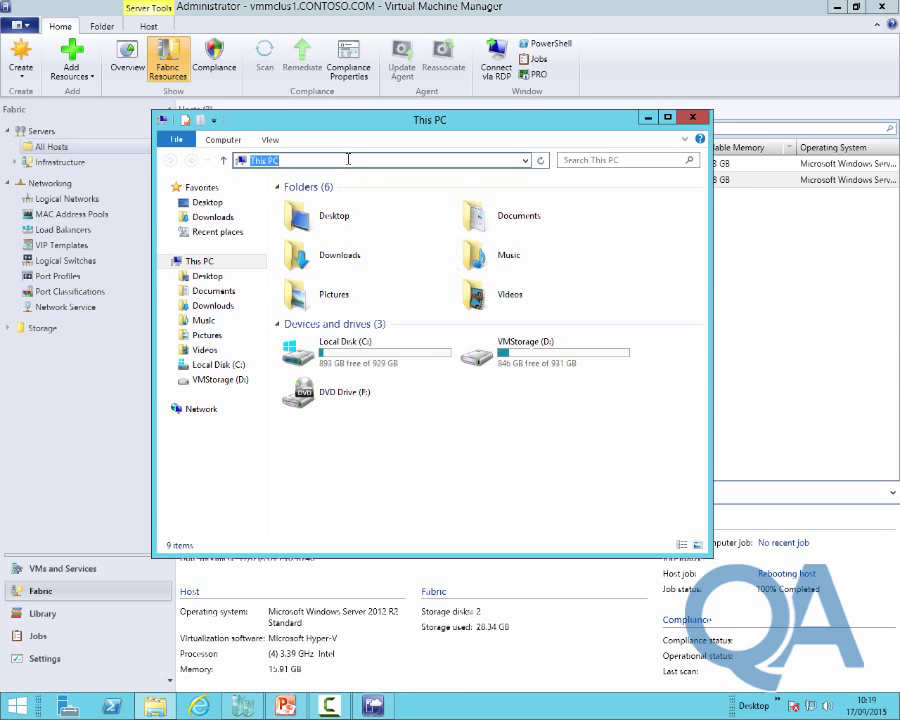
type("\\\\lon-dc1\\Media\\Scripts\\Mod01")
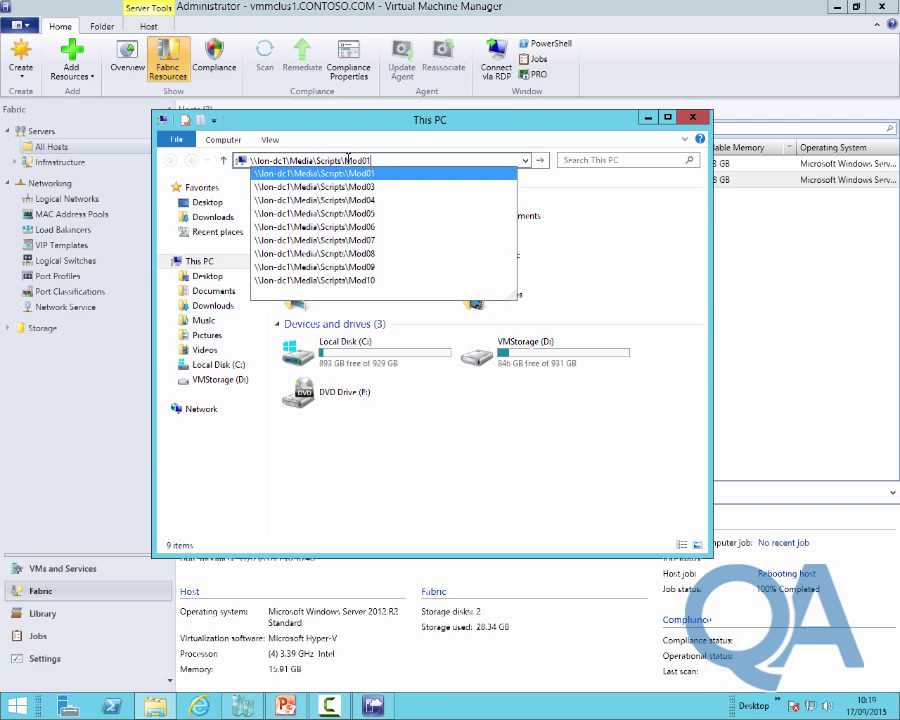
left_click(316, 172)
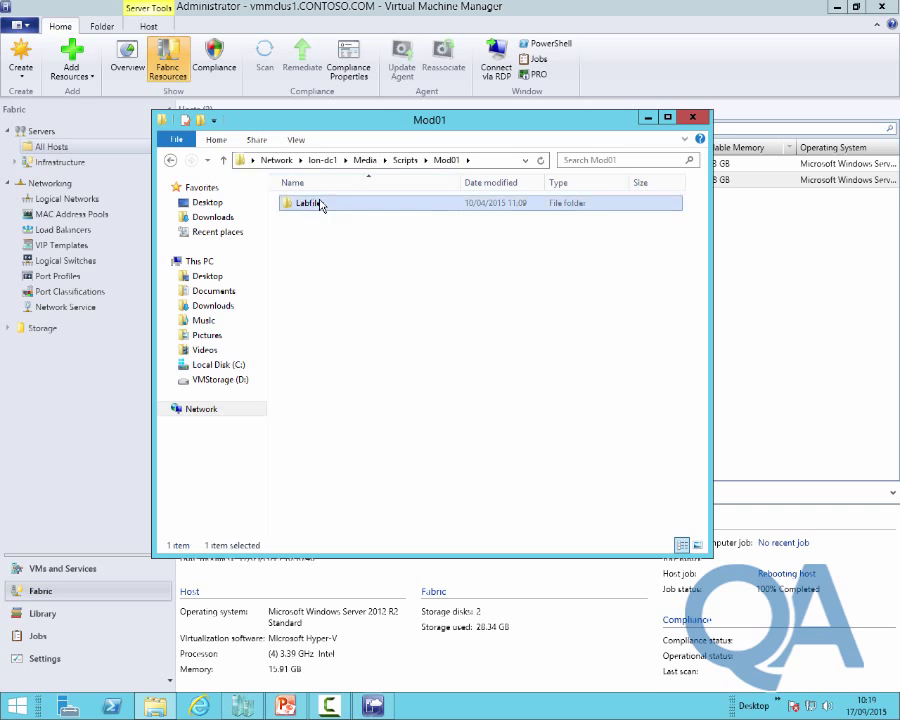
double_click(308, 204)
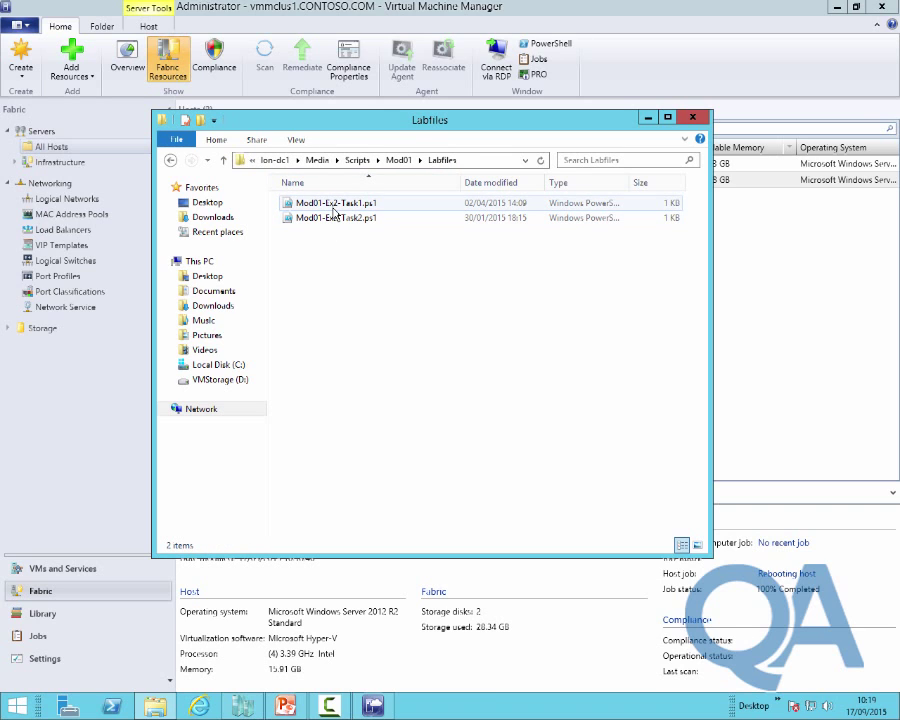
mouse_move(336, 218)
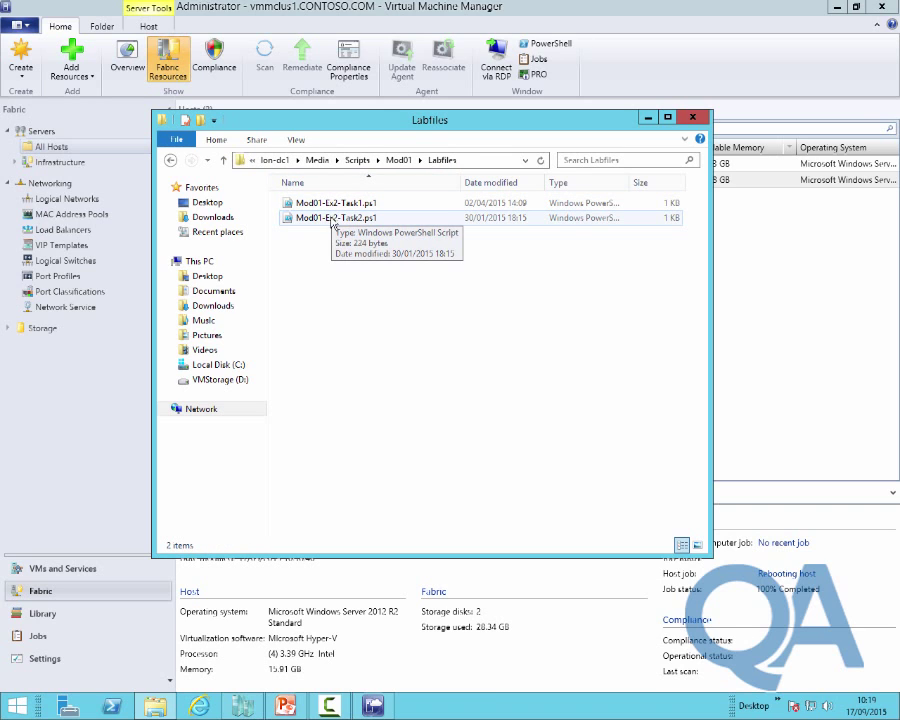
Open Mod01-Ex2-Task2.ps1 for editing in PowerShell ISE, then minimize the editor.
right_click(334, 216)
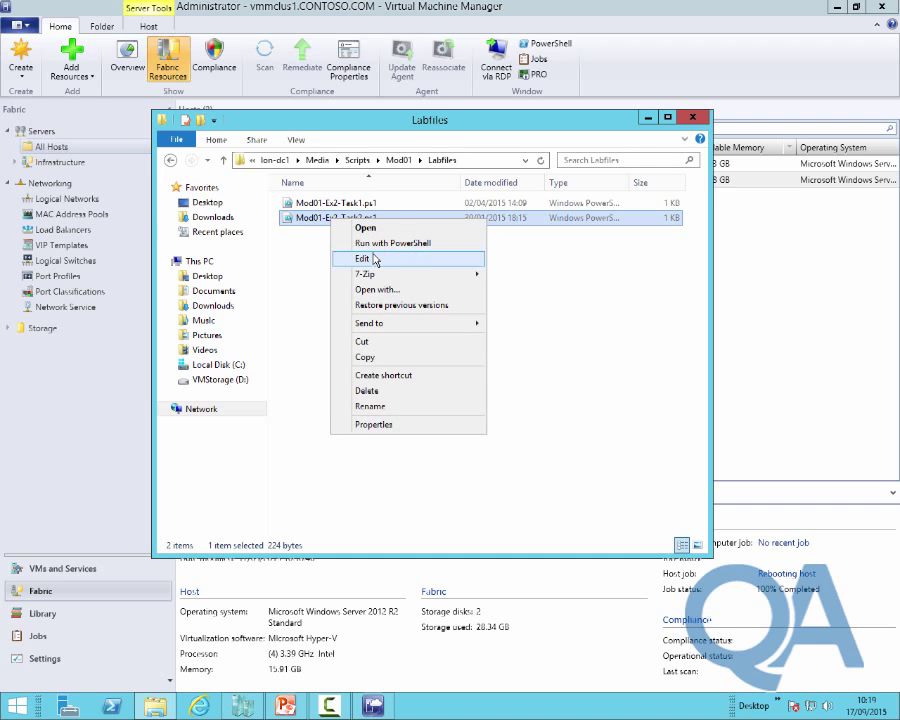
left_click(360, 260)
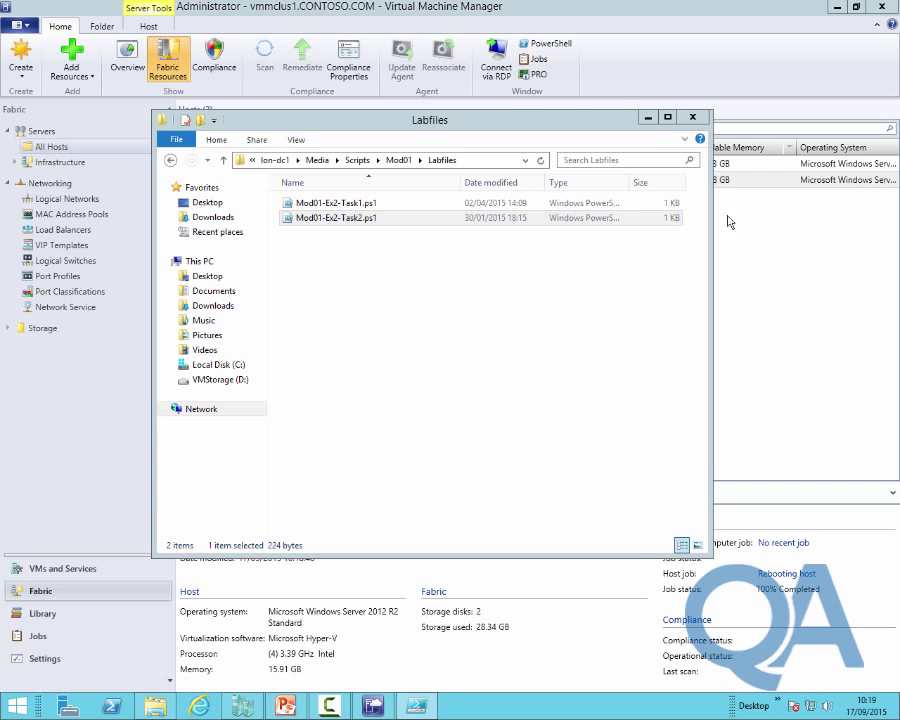
double_click(332, 216)
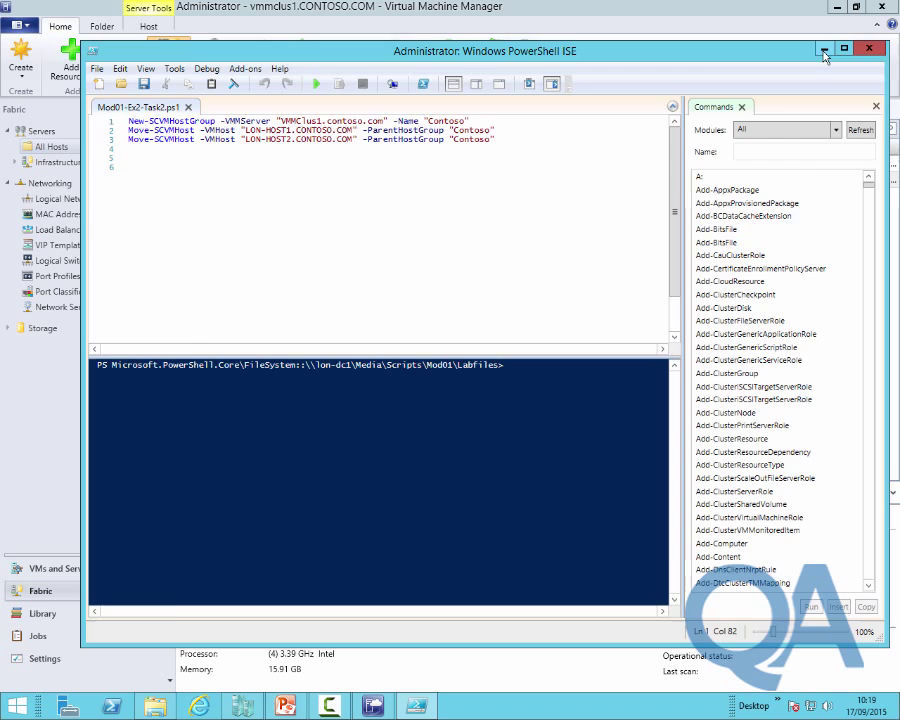
left_click(868, 48)
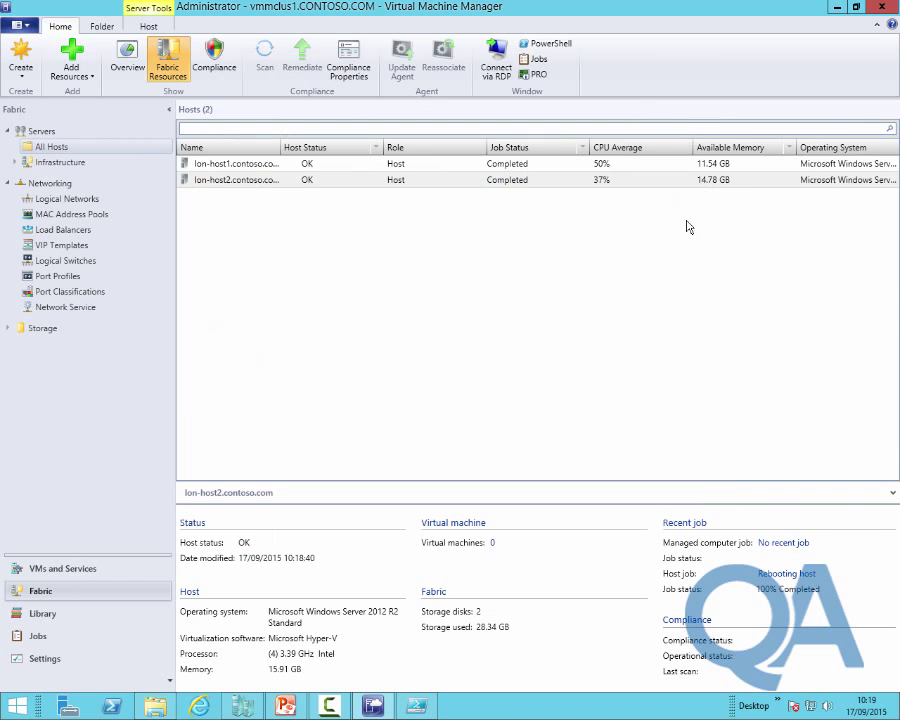
mouse_move(352, 284)
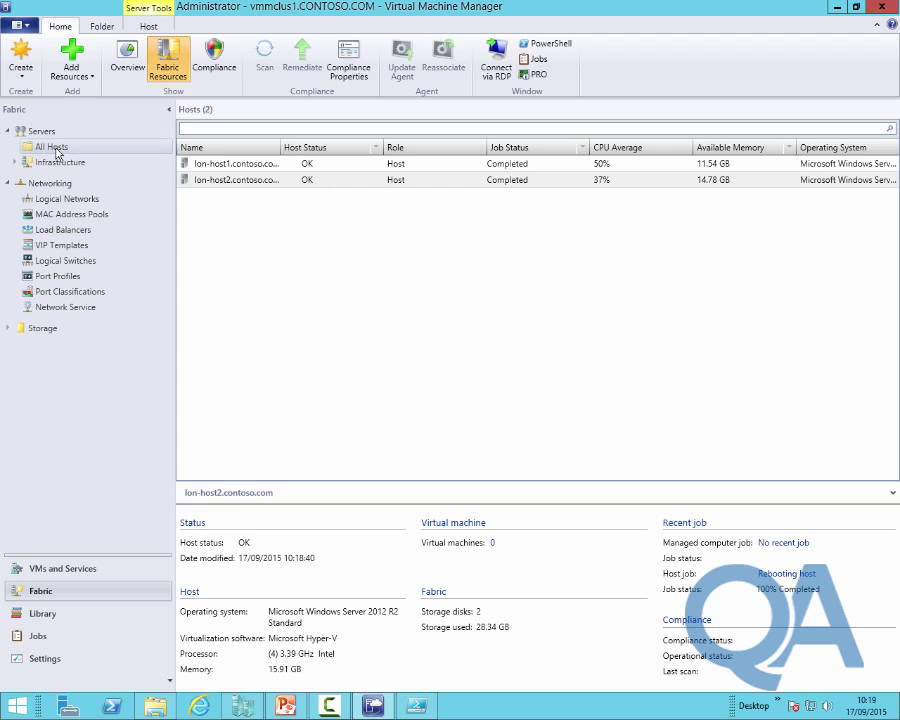
Create a new Contoso host group under All Hosts in VMs and Services.
left_click(62, 568)
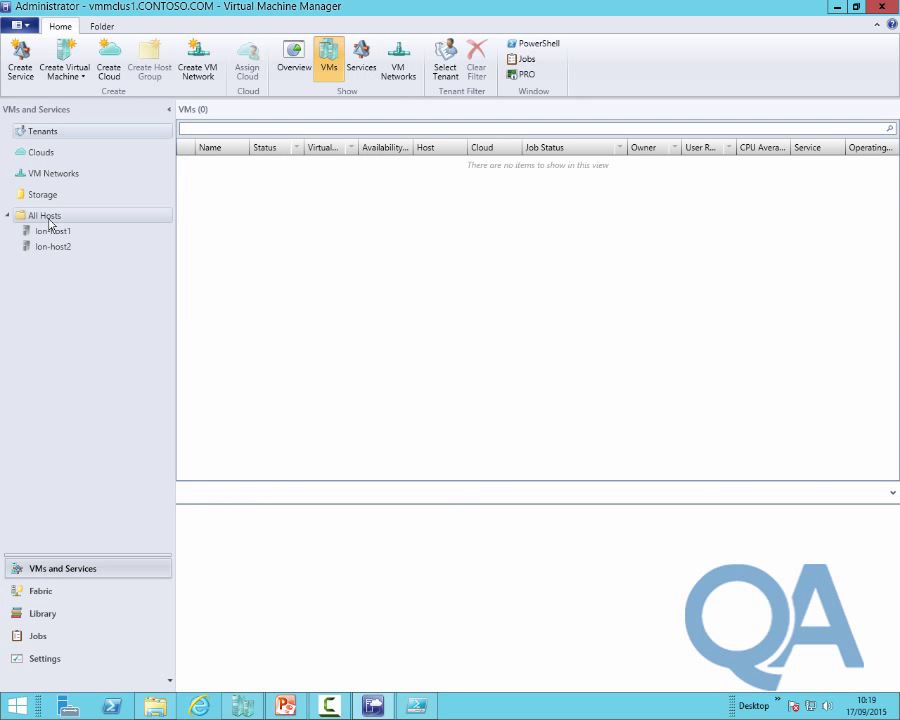
right_click(46, 216)
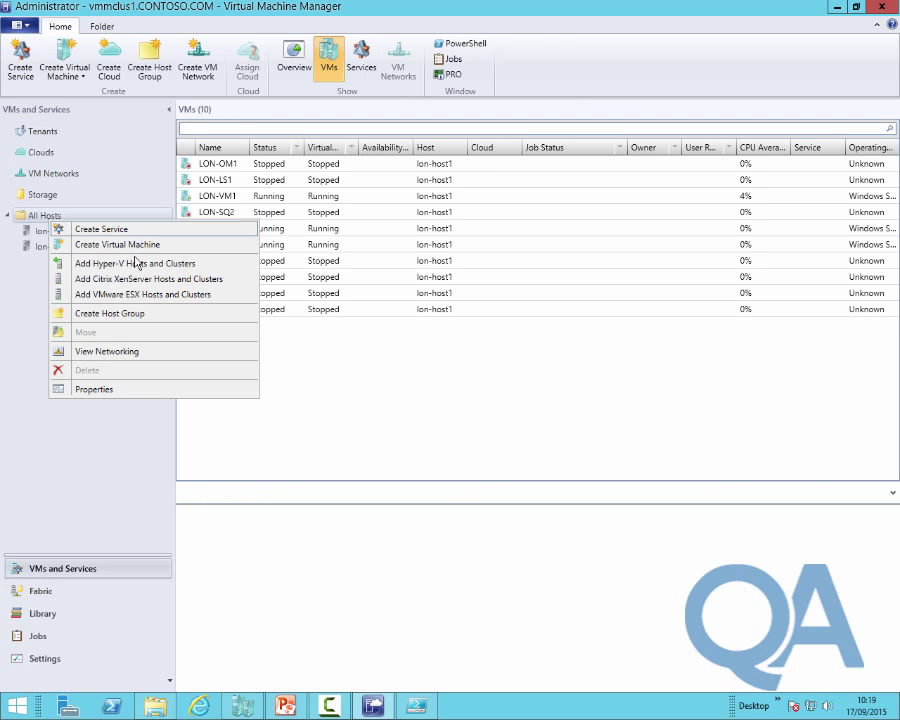
left_click(108, 312)
type("Contoso")
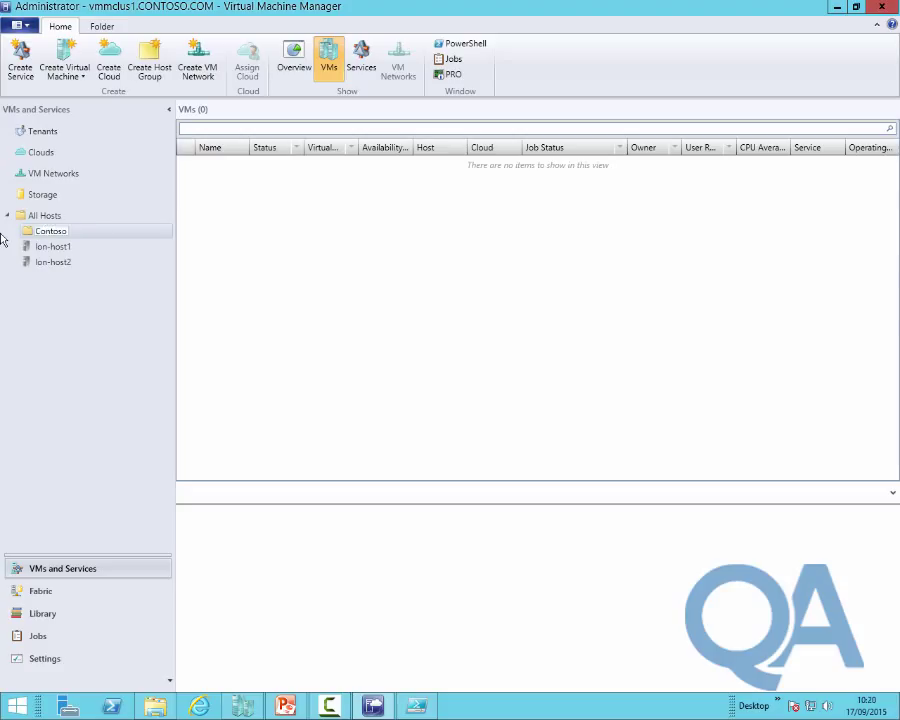
Move lon-host1 and lon-host2 into the Contoso host group.
left_click(52, 246)
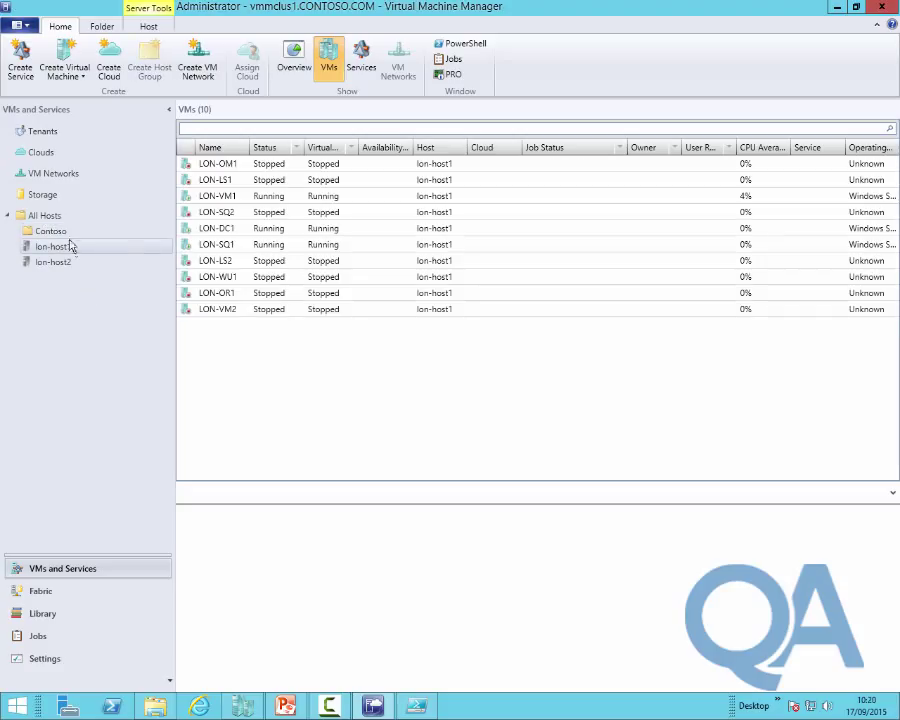
left_click(50, 232)
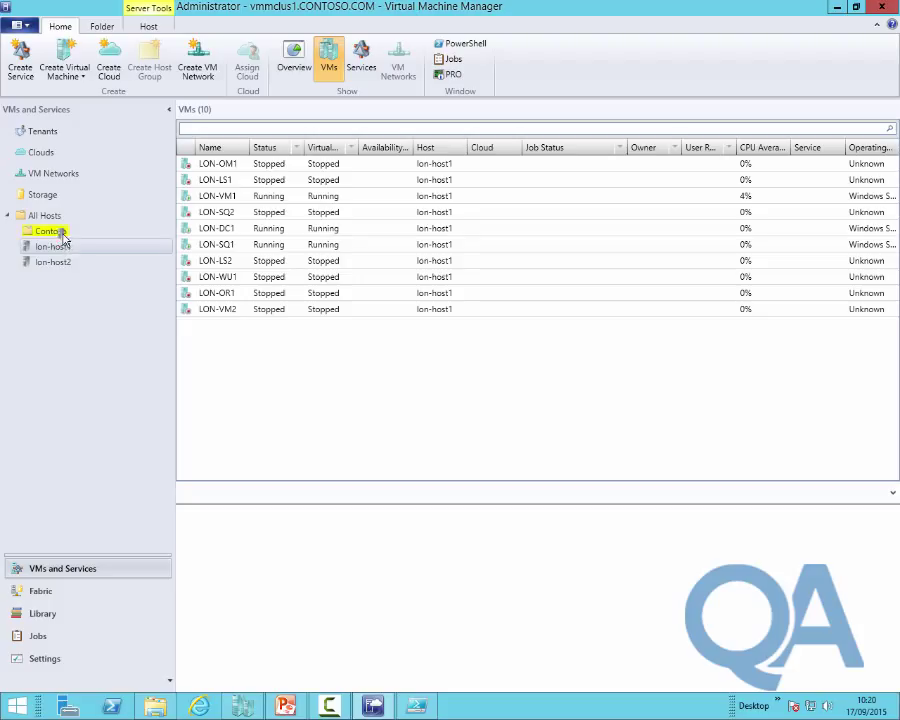
left_click(52, 260)
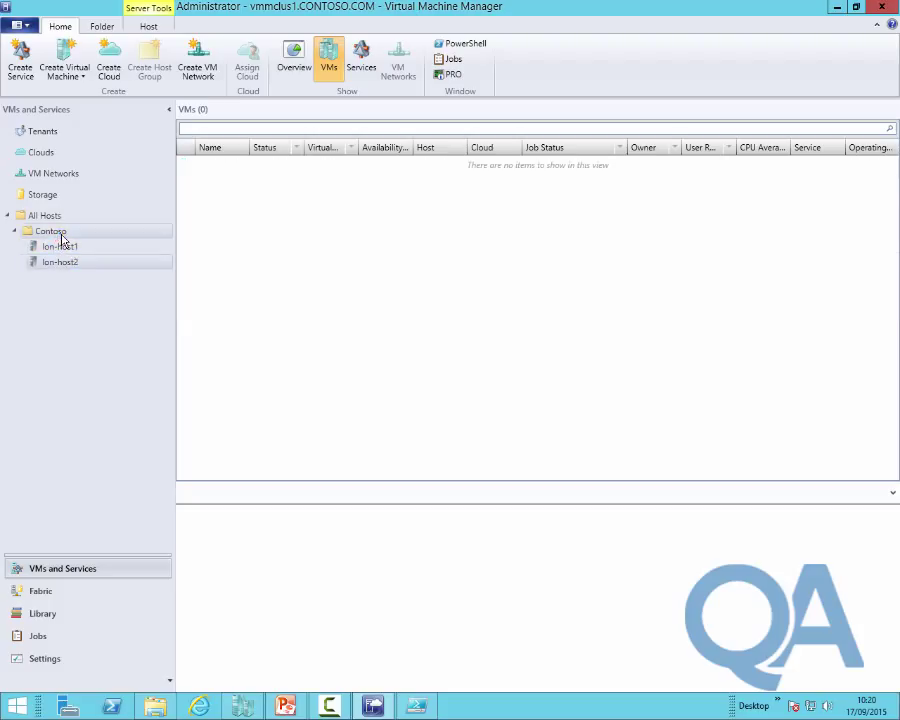
left_click(62, 246)
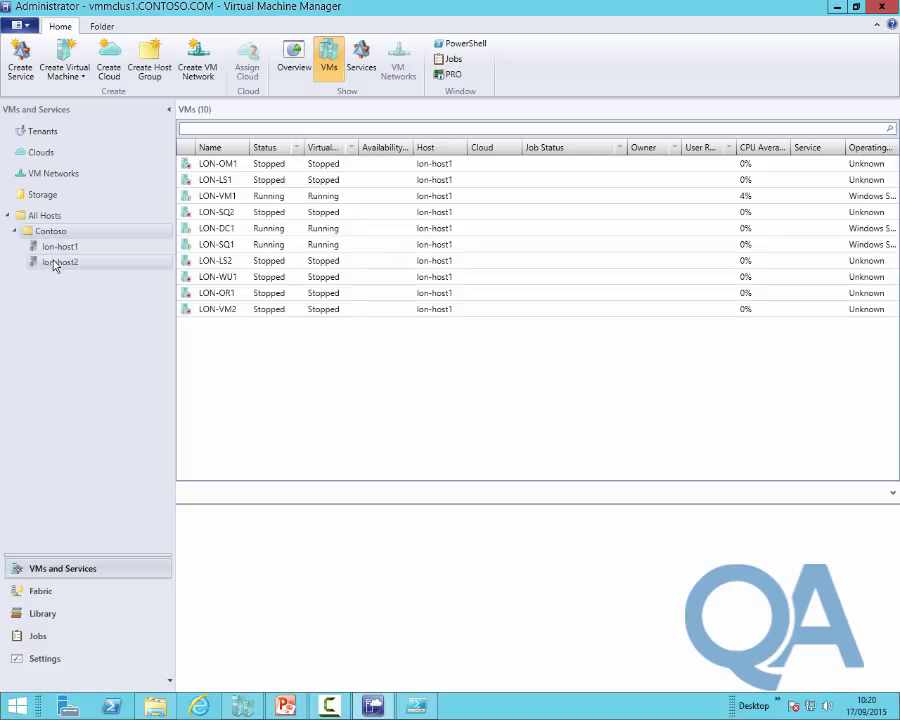
left_click(60, 246)
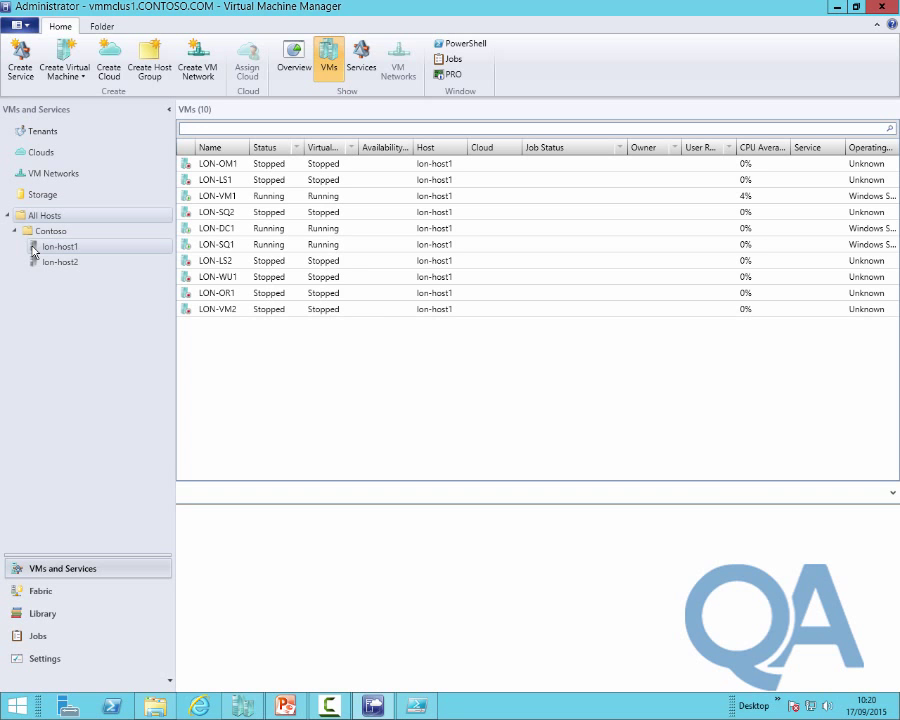
mouse_move(38, 252)
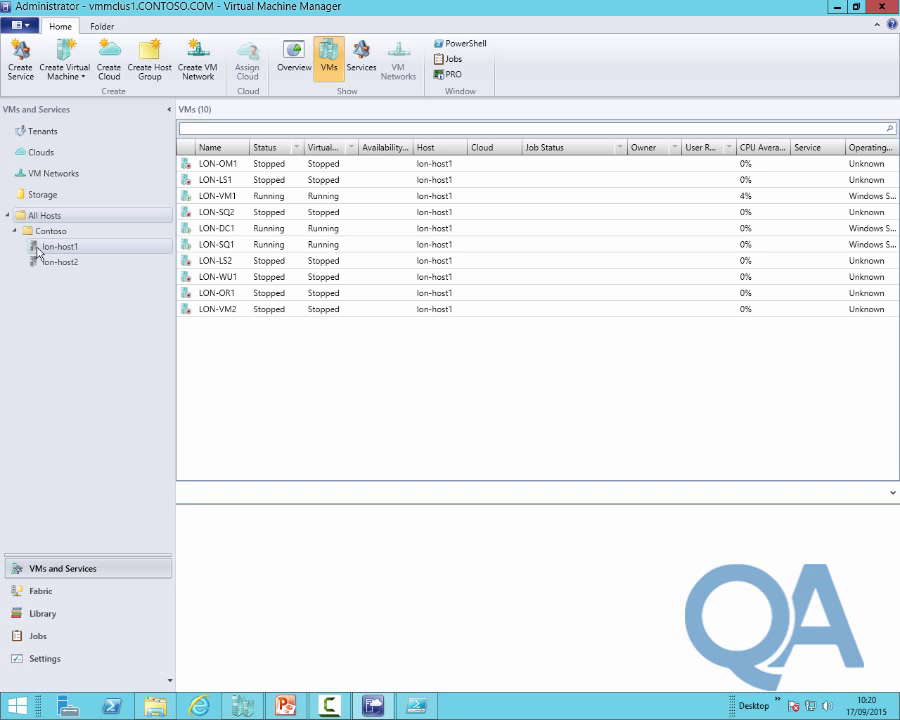